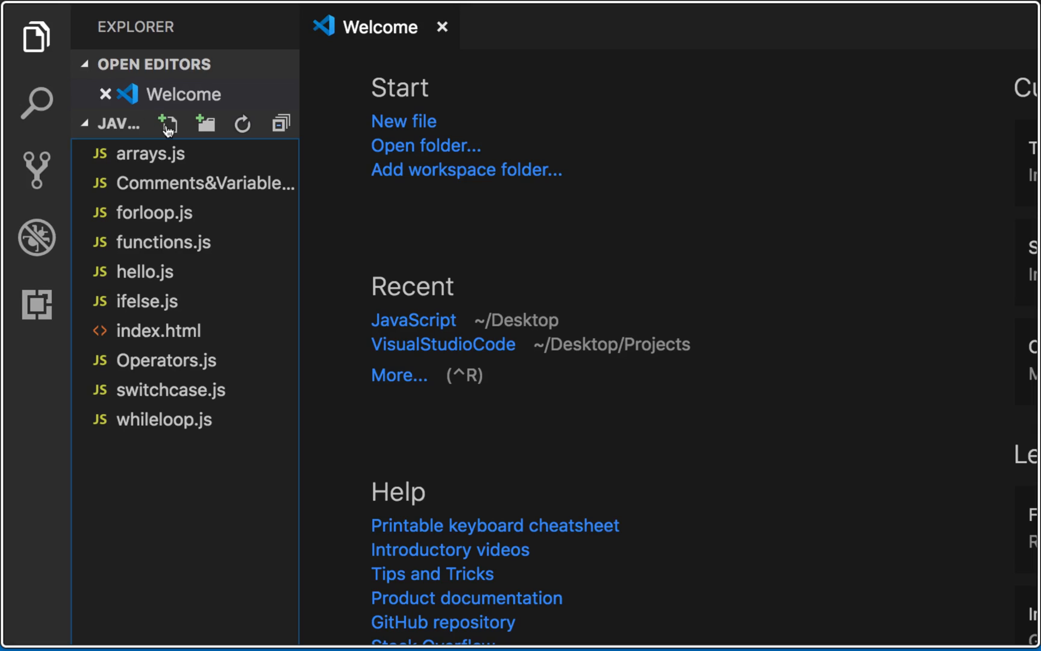
- Begin a new file in the JavaScript project, naming it starting with 'classe'
left_click(167, 123)
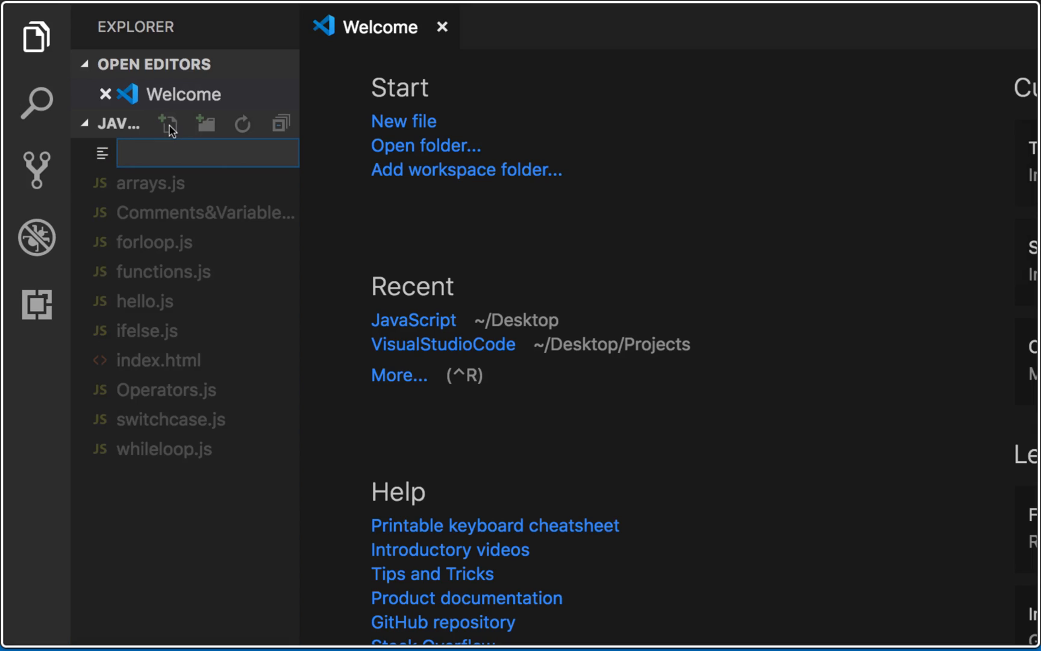
type("classe")
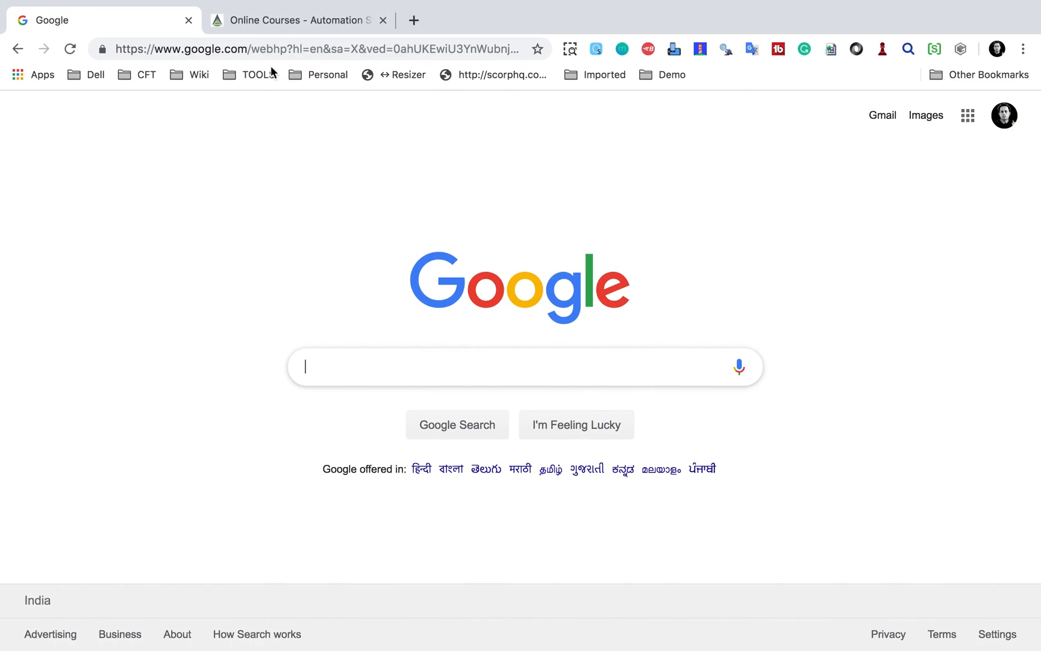
- From Online Courses, find Programming and bring up the Java beginners YouTube playlist
left_click(298, 21)
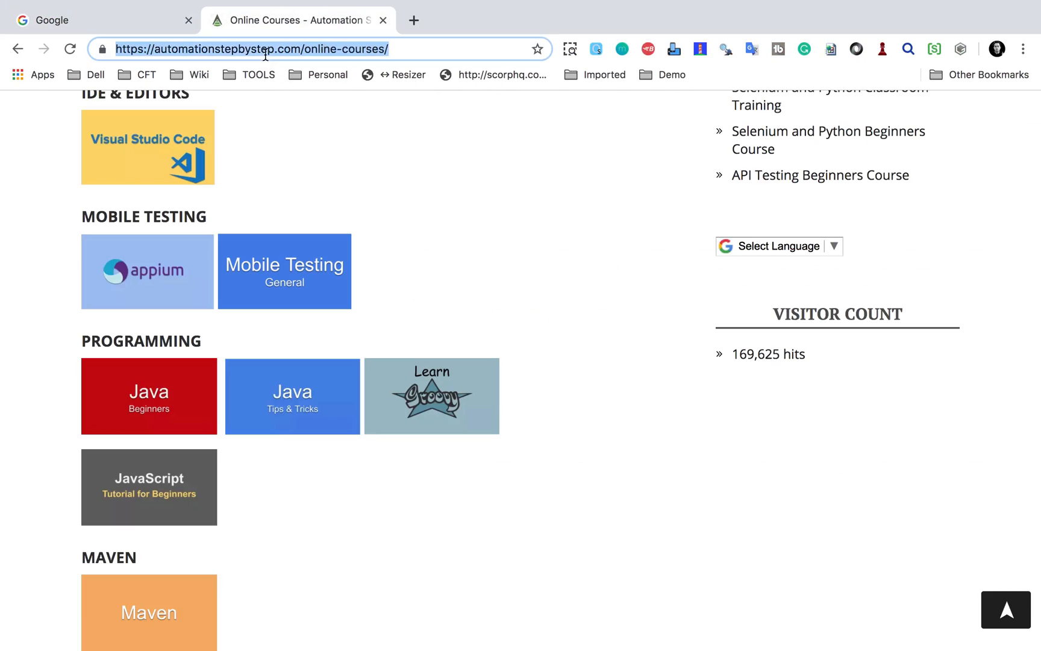
scroll("up", 3)
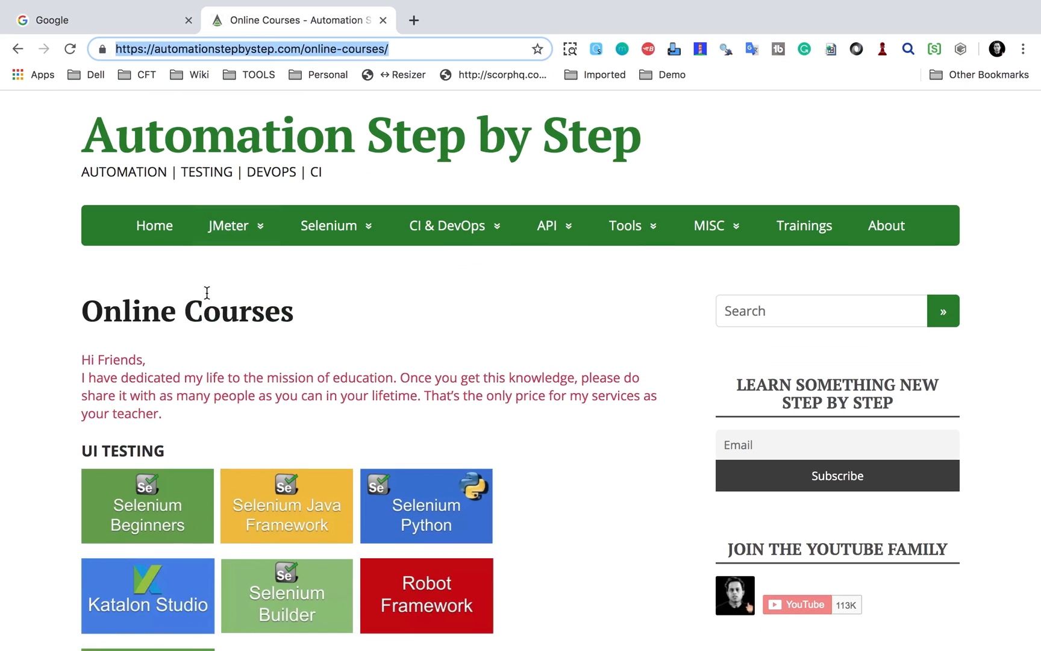
scroll("down", 3)
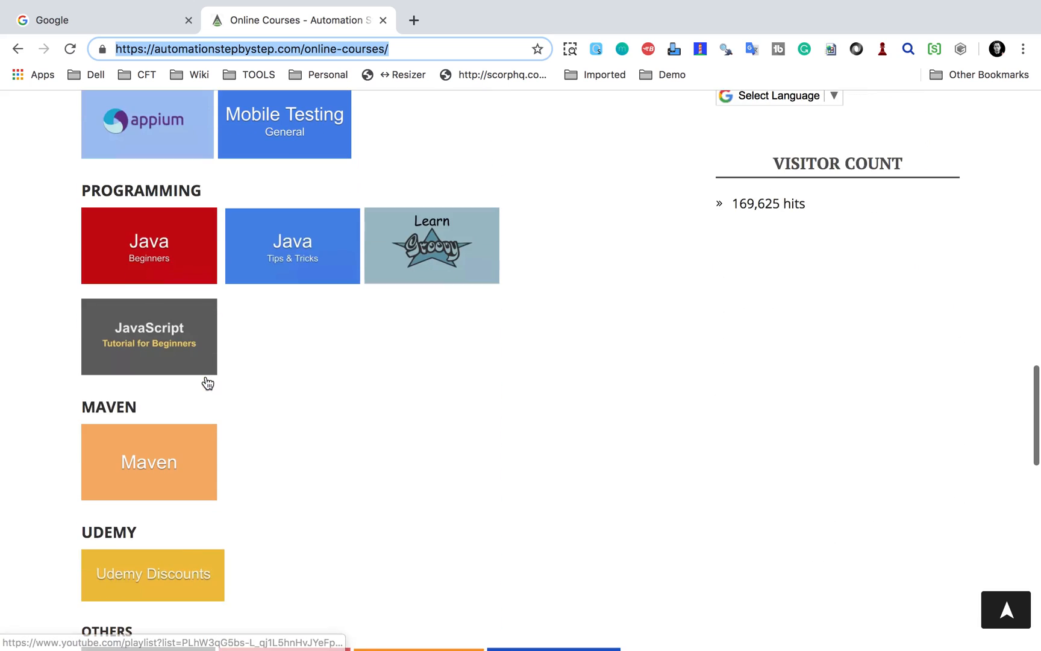
left_click(414, 20)
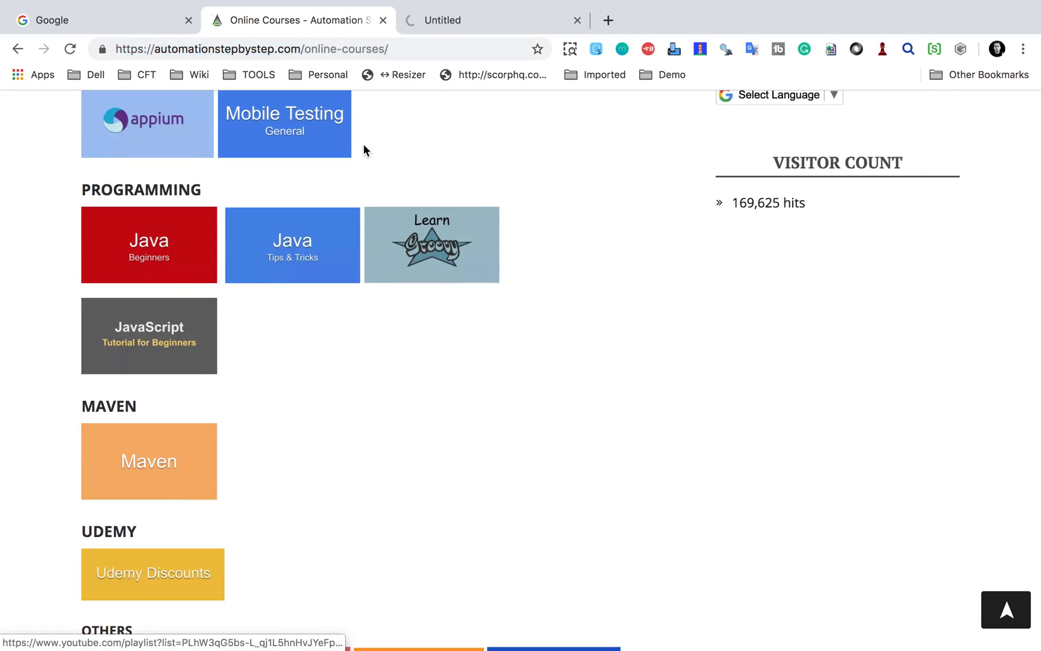
left_click(496, 21)
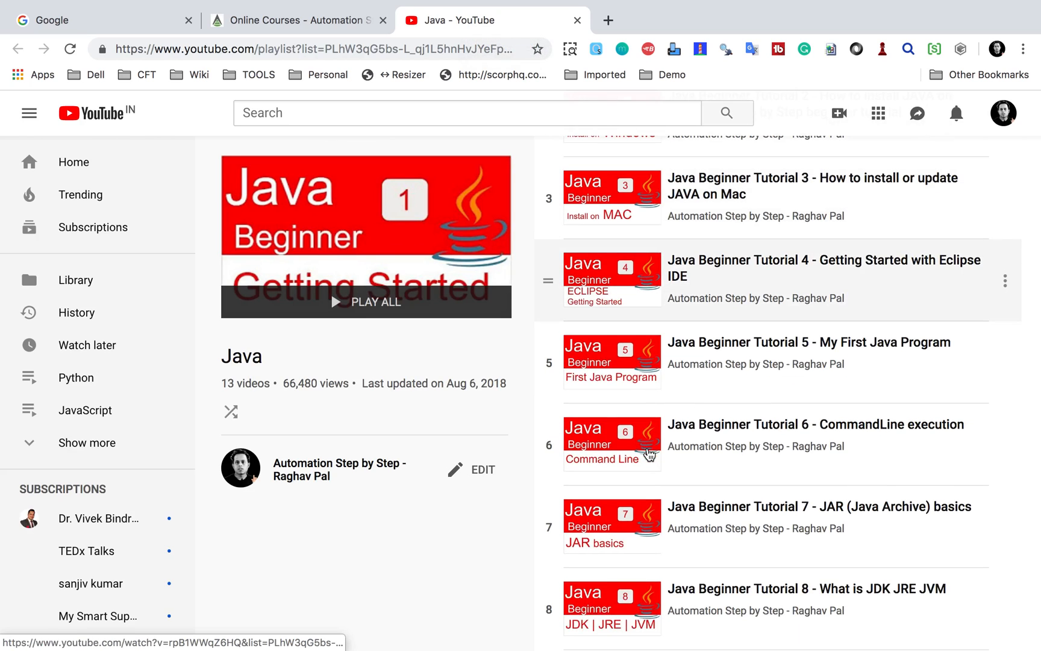
scroll("down", 3)
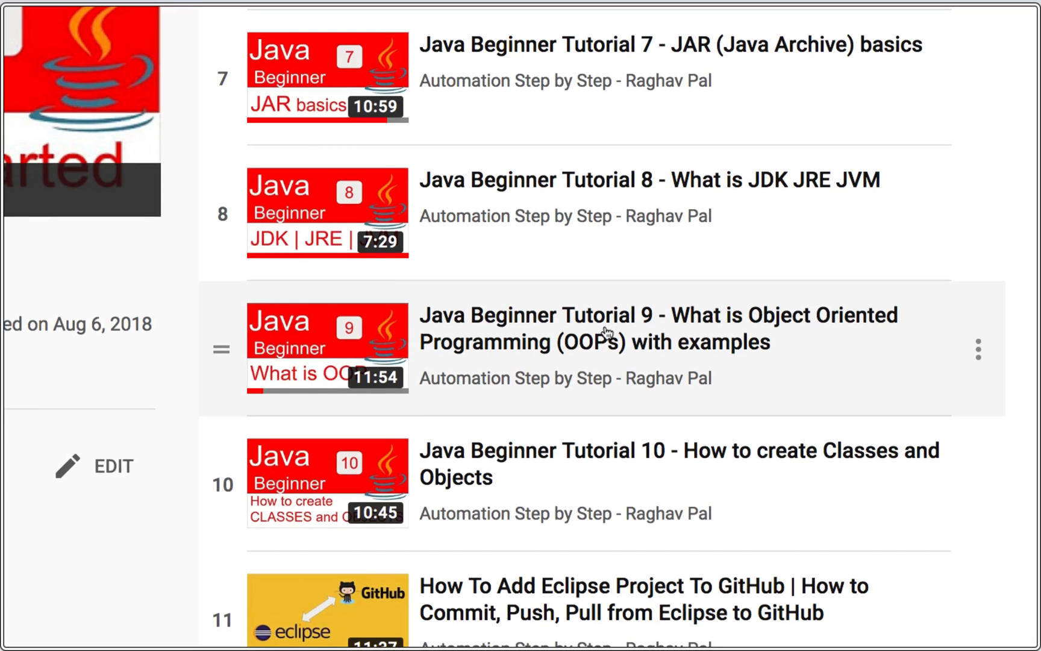
mouse_move(602, 330)
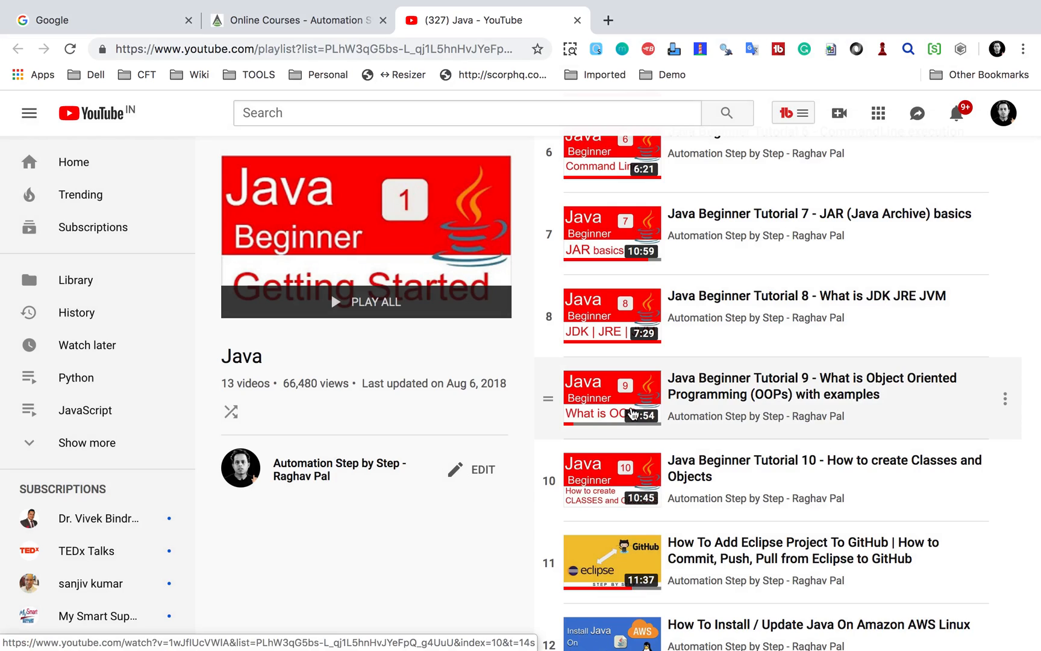
mouse_move(619, 387)
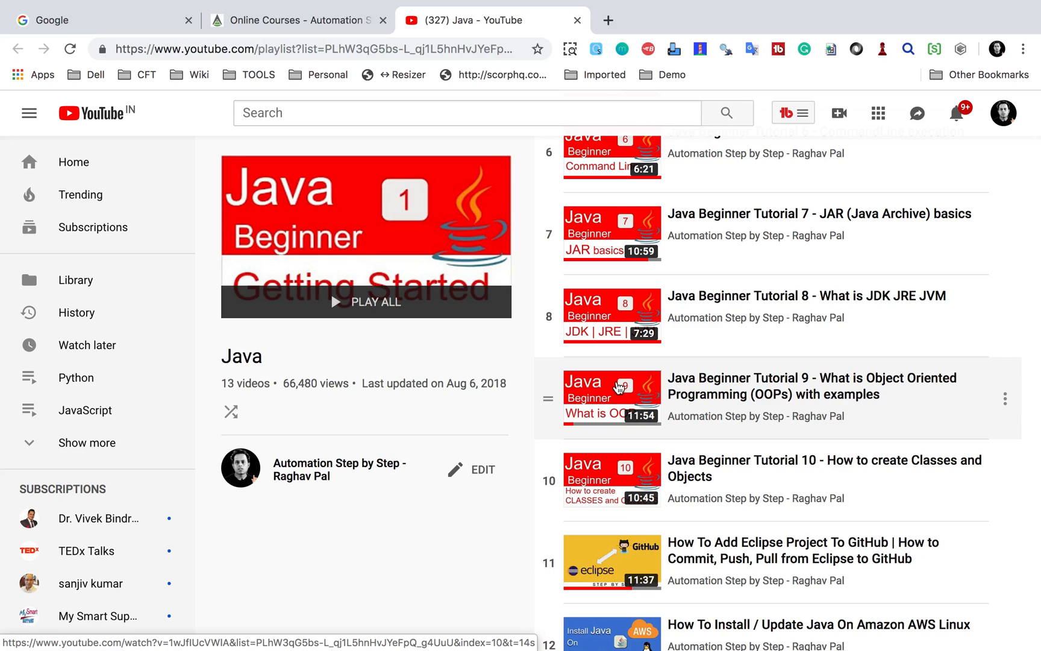
mouse_move(623, 403)
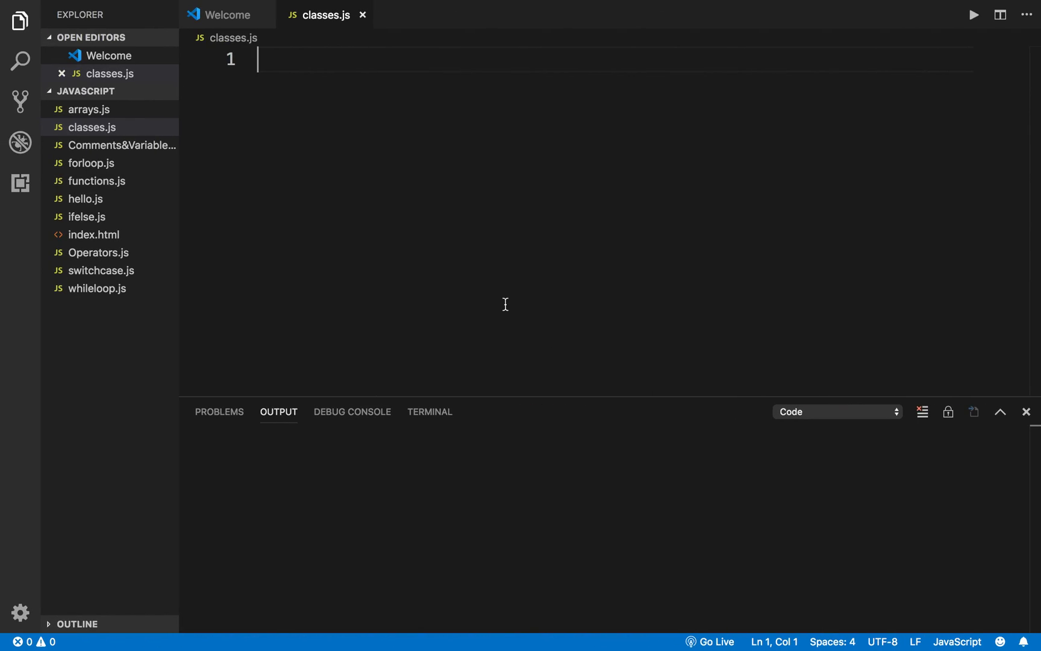
mouse_move(301, 59)
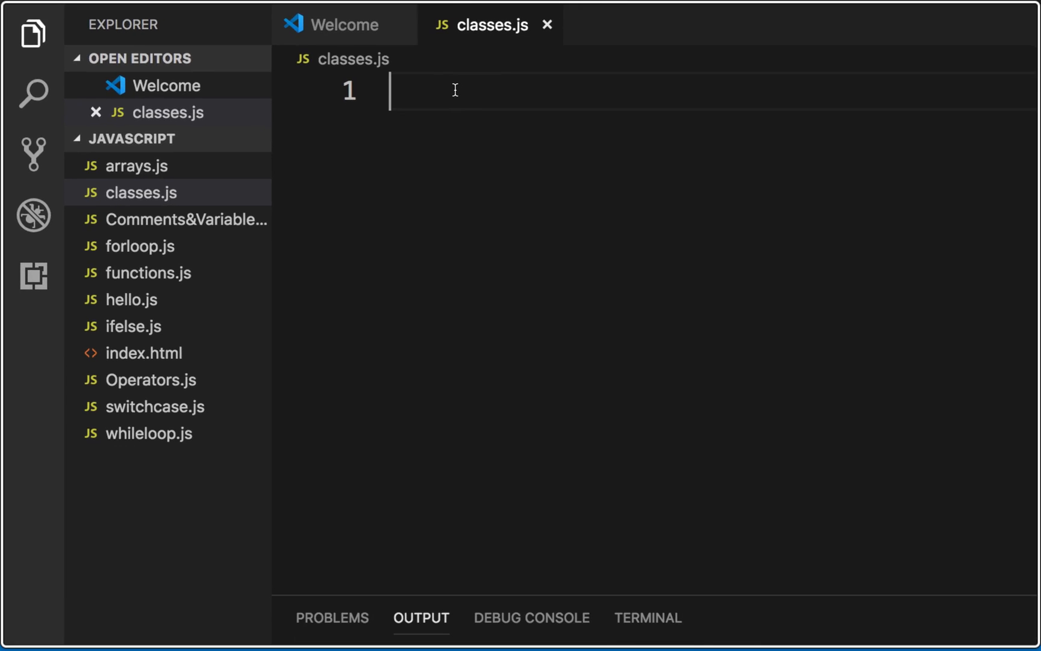
- Write an empty class declaration 'class ClassName{ }' in classes.js
type("class")
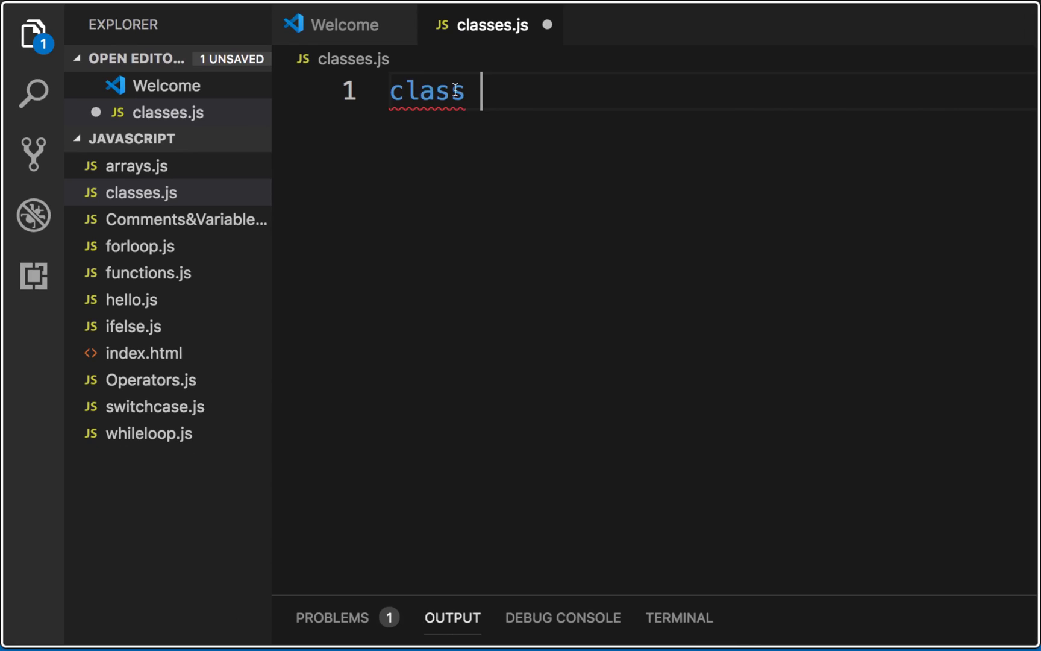
type("ClassNam")
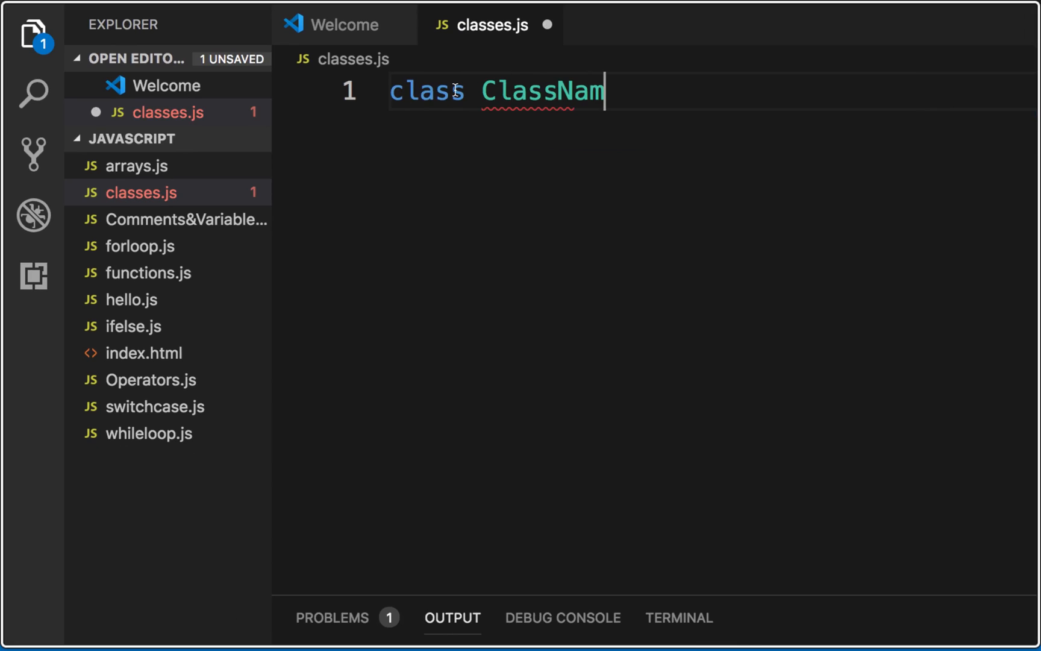
type("e")
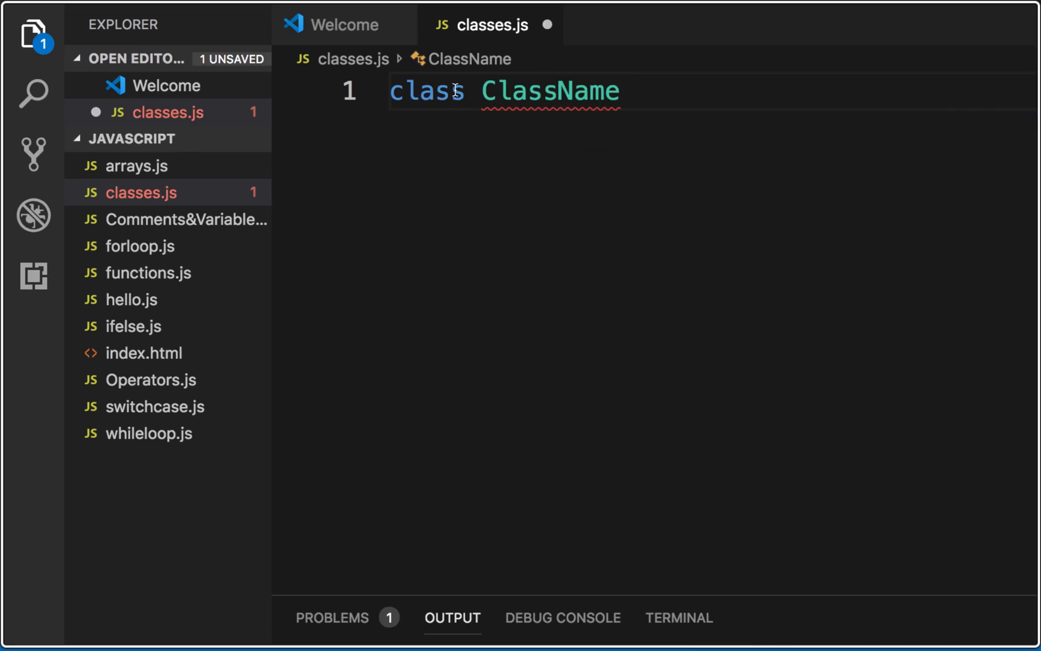
type("{")
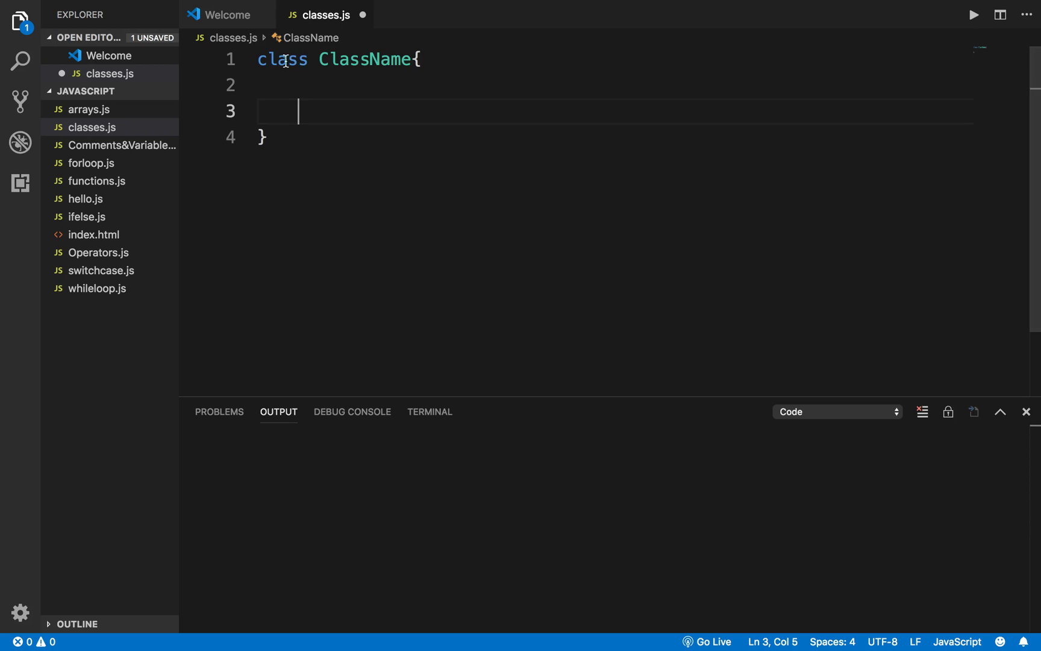
- Rename the placeholder ClassName to Employee
double_click(365, 59)
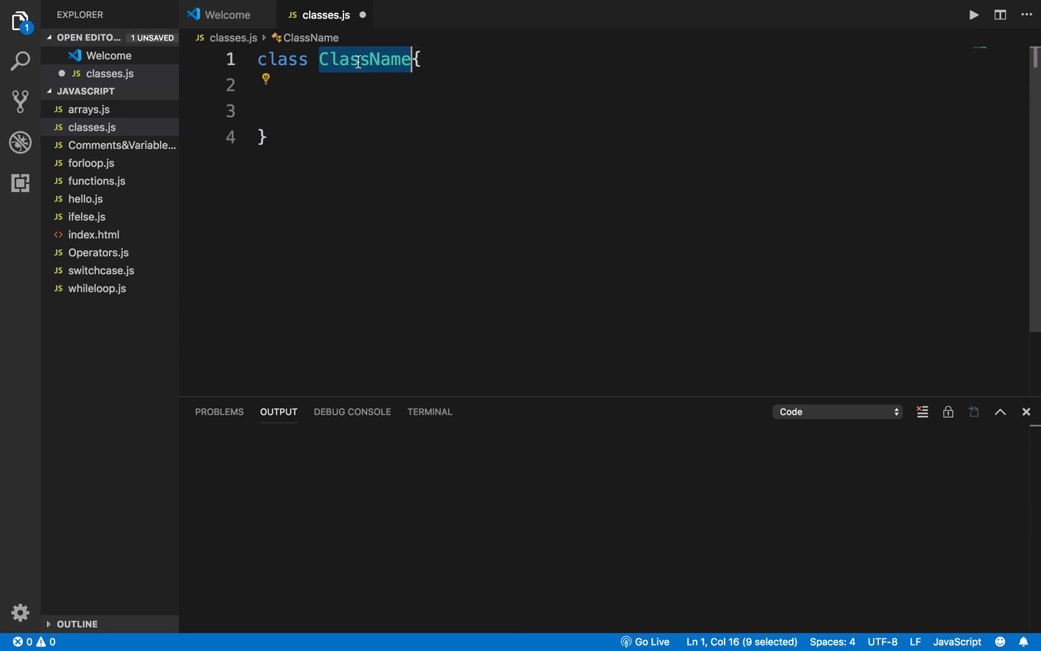
type("Emp")
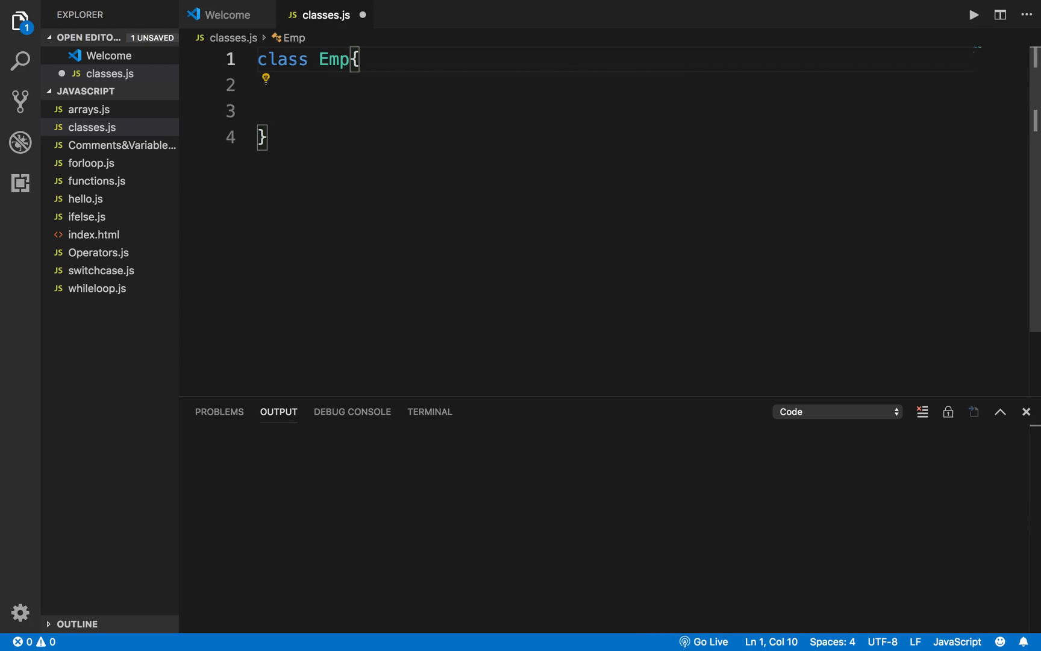
type("loyee")
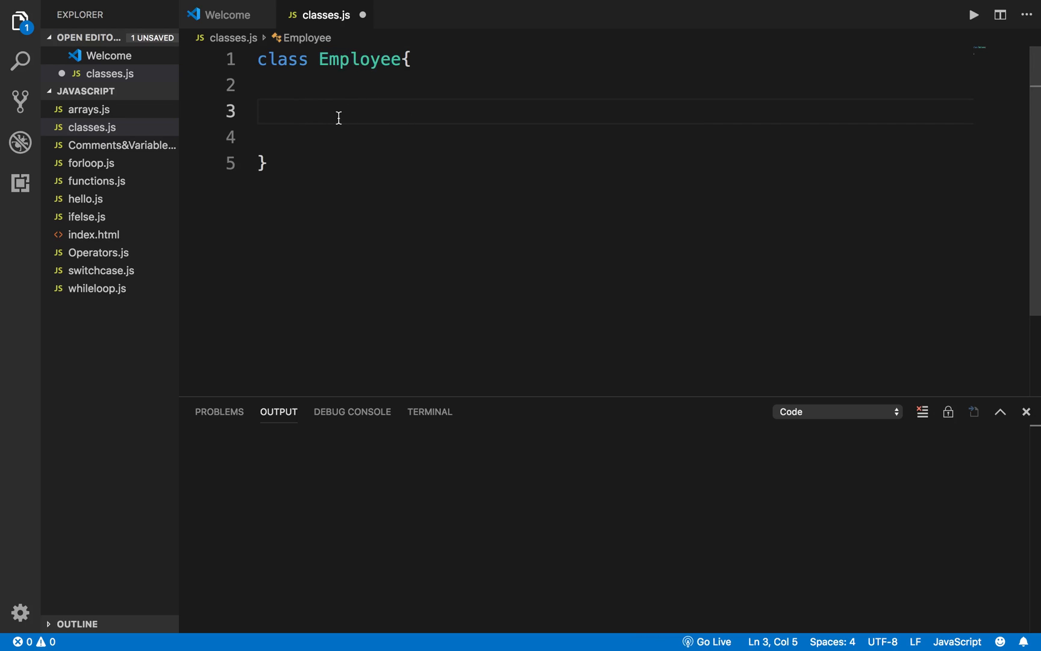
- Add a setDetails(name, id) method assigning this.name = name inside Employee
type("setD")
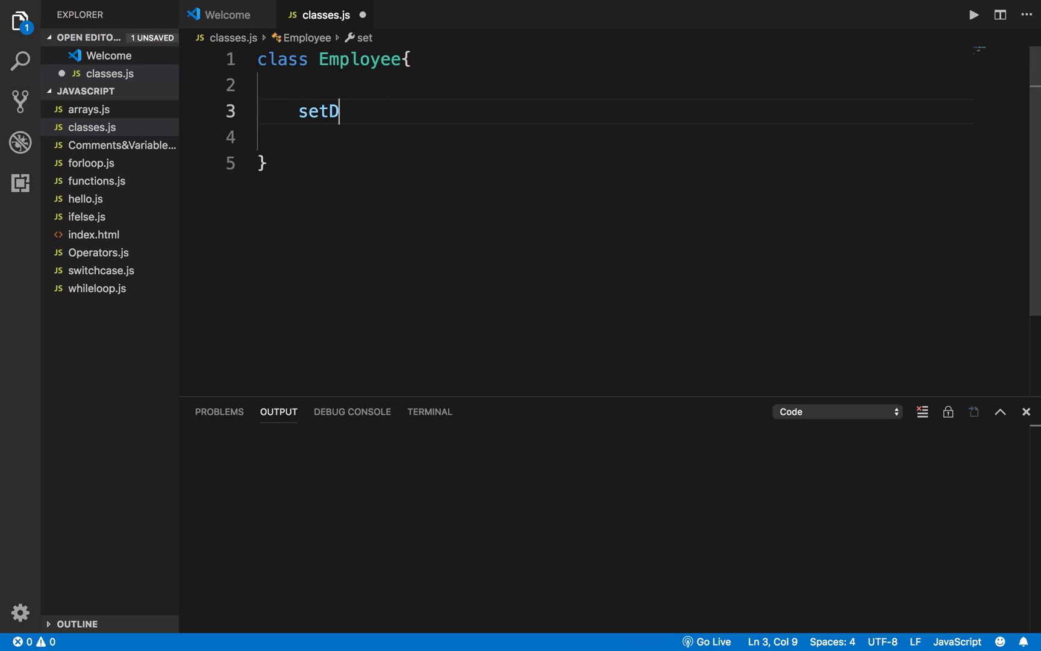
type("etails()")
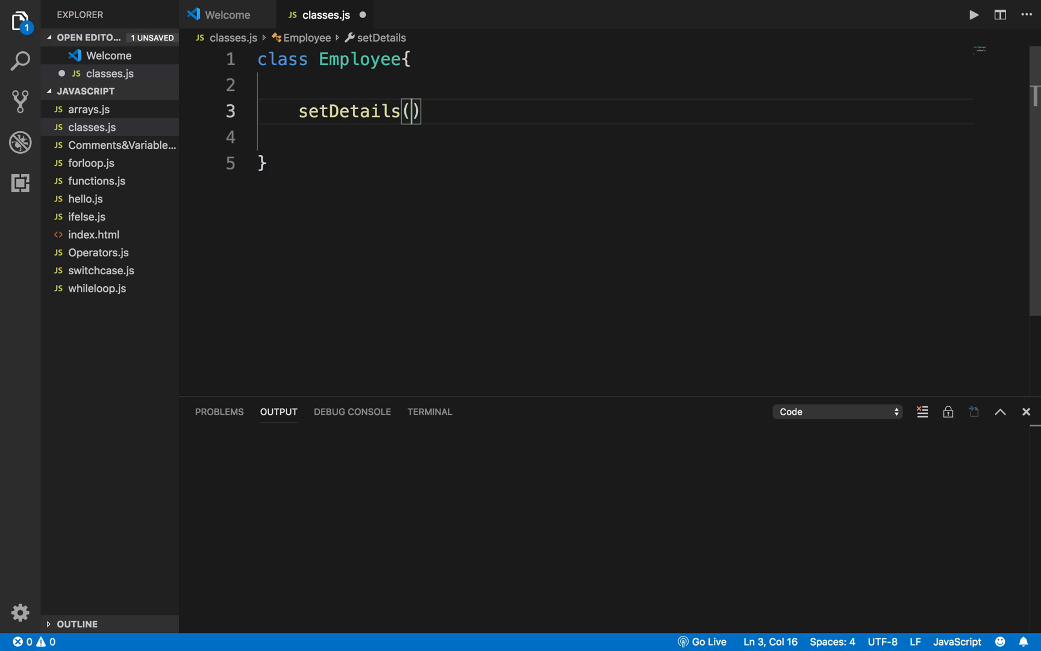
type("name, id")
left_click(614, 138)
type("thi")
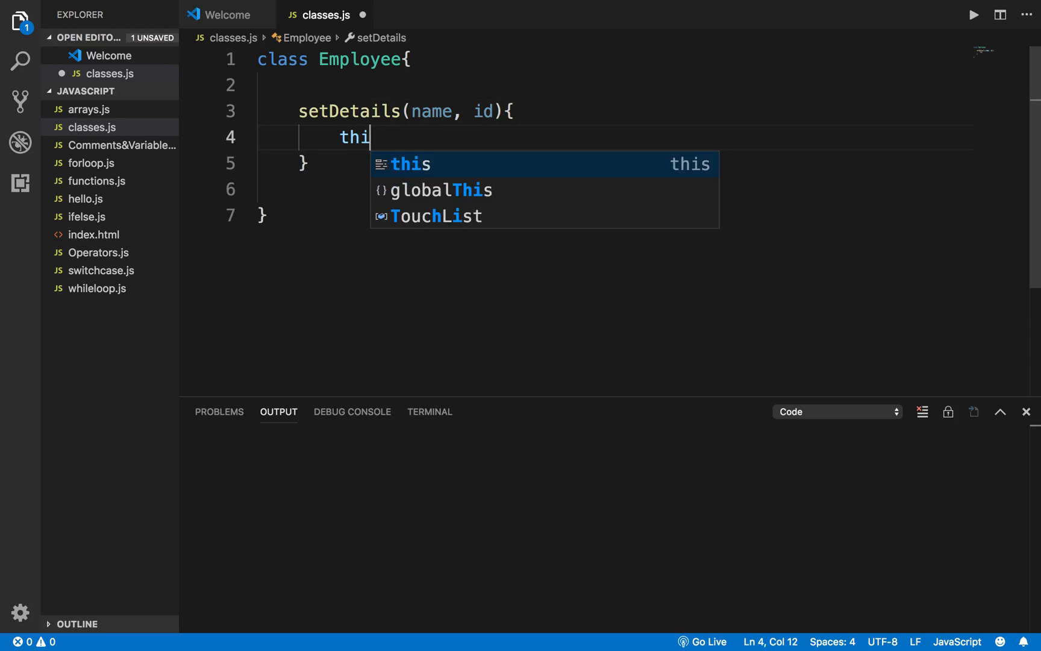
type("s.name = name")
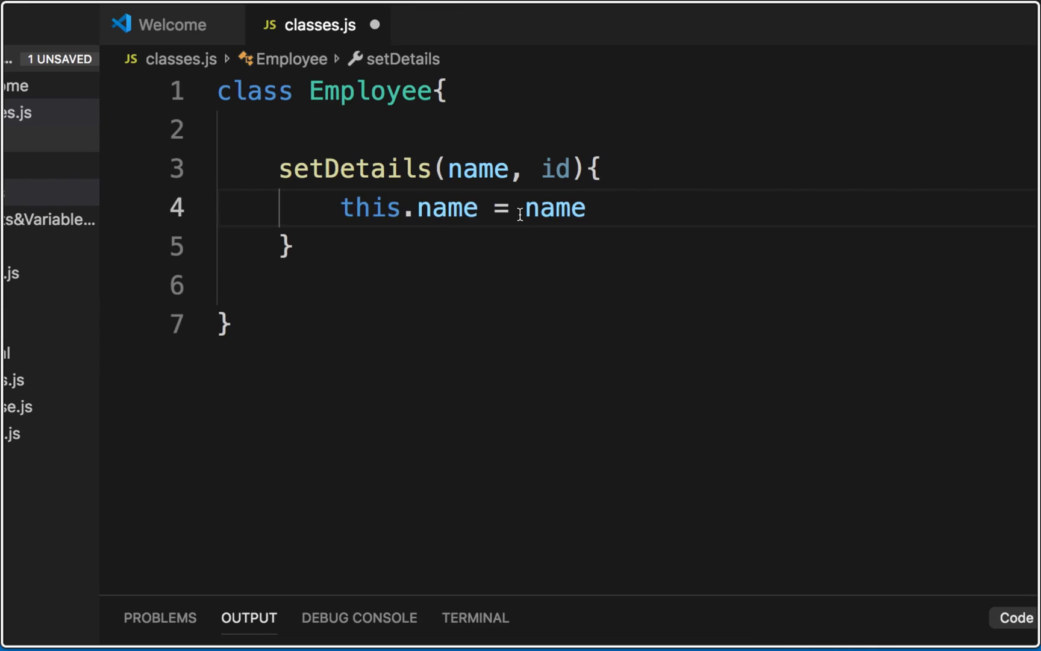
double_click(530, 207)
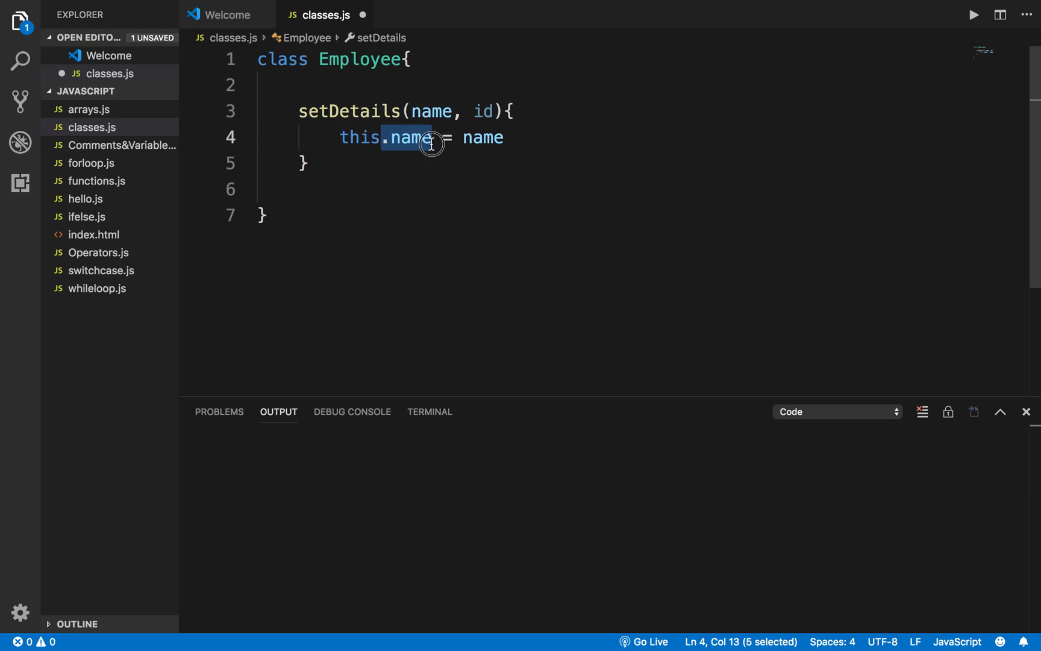
- Briefly rename the property to name1, then revert it so setDetails keeps this.name = name
type("1")
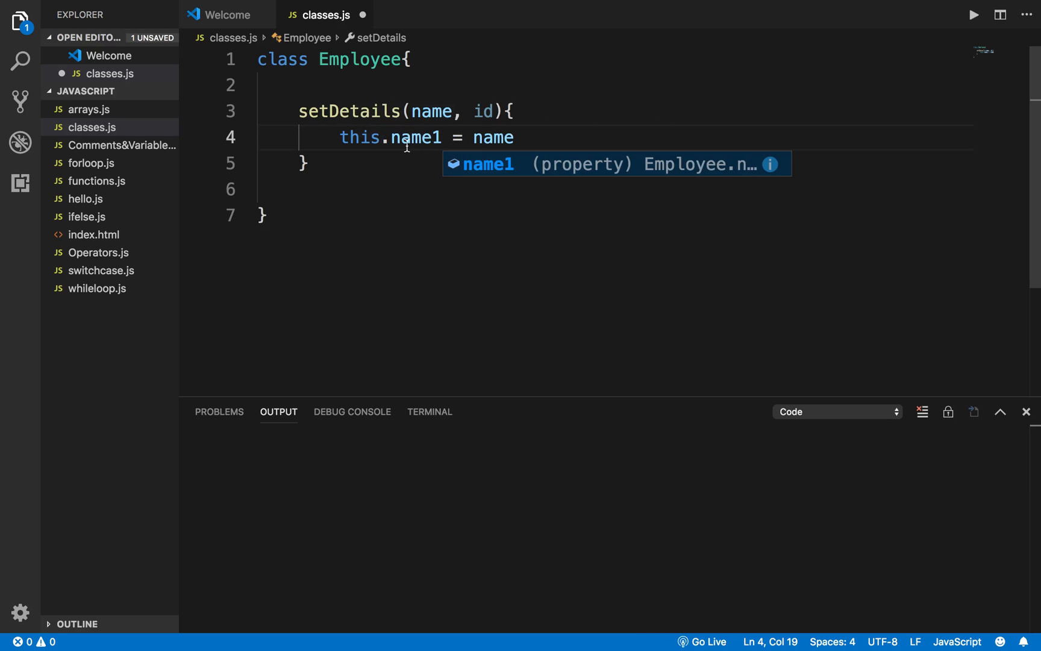
double_click(360, 137)
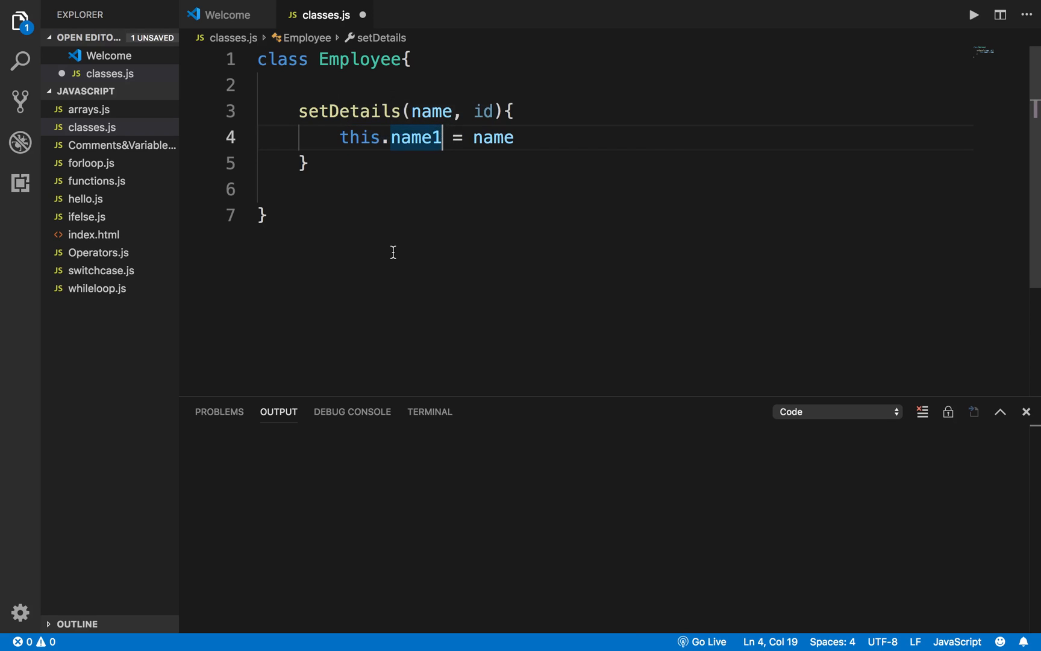
key("Backspace")
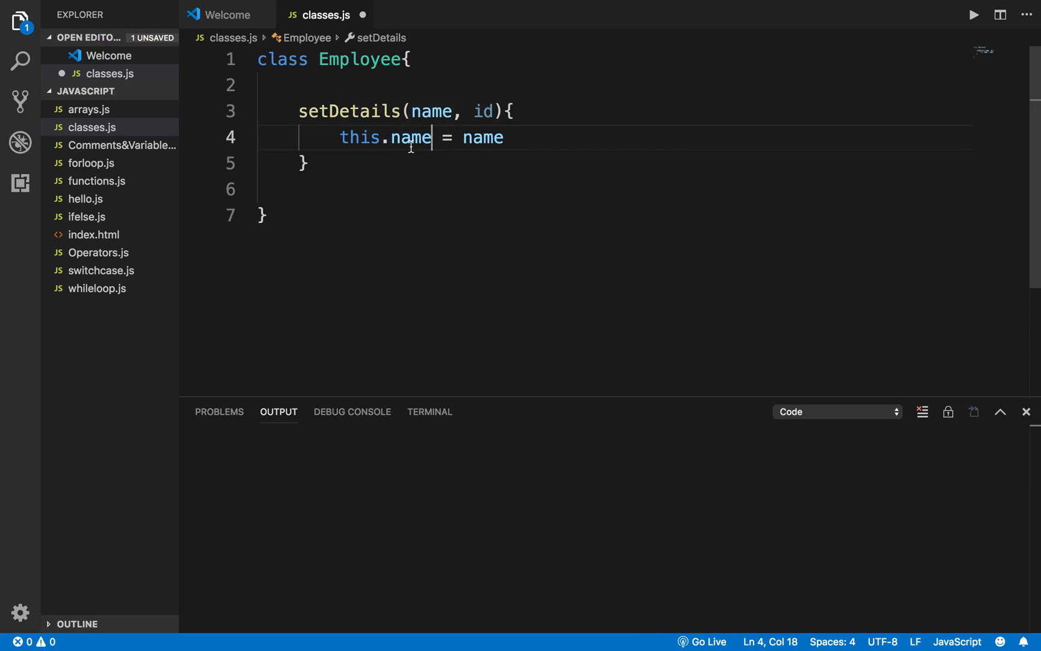
double_click(412, 137)
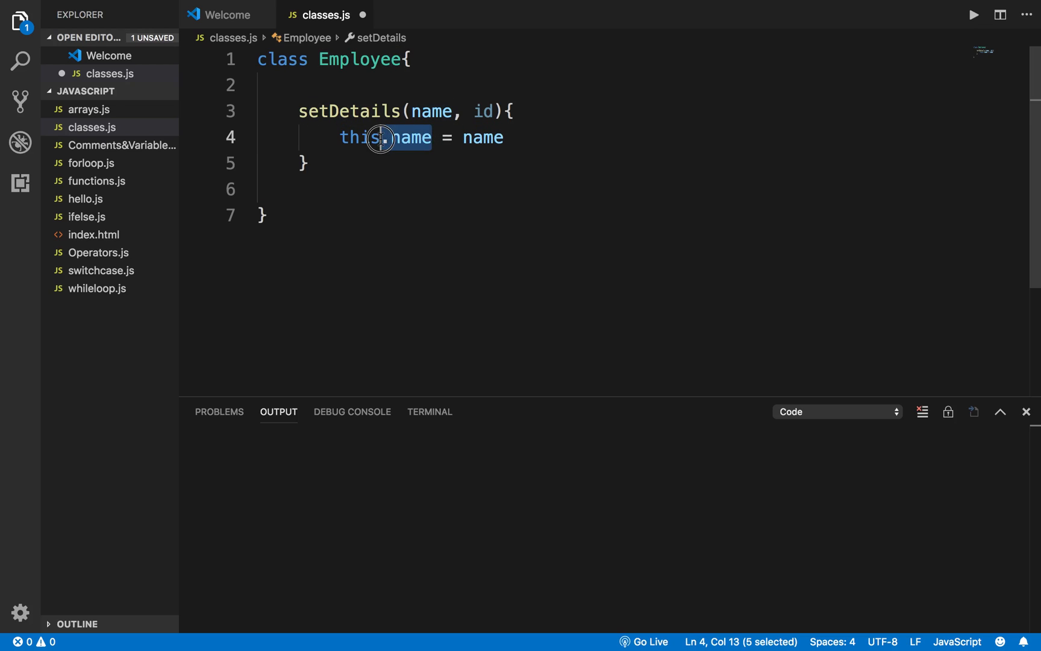
mouse_move(408, 137)
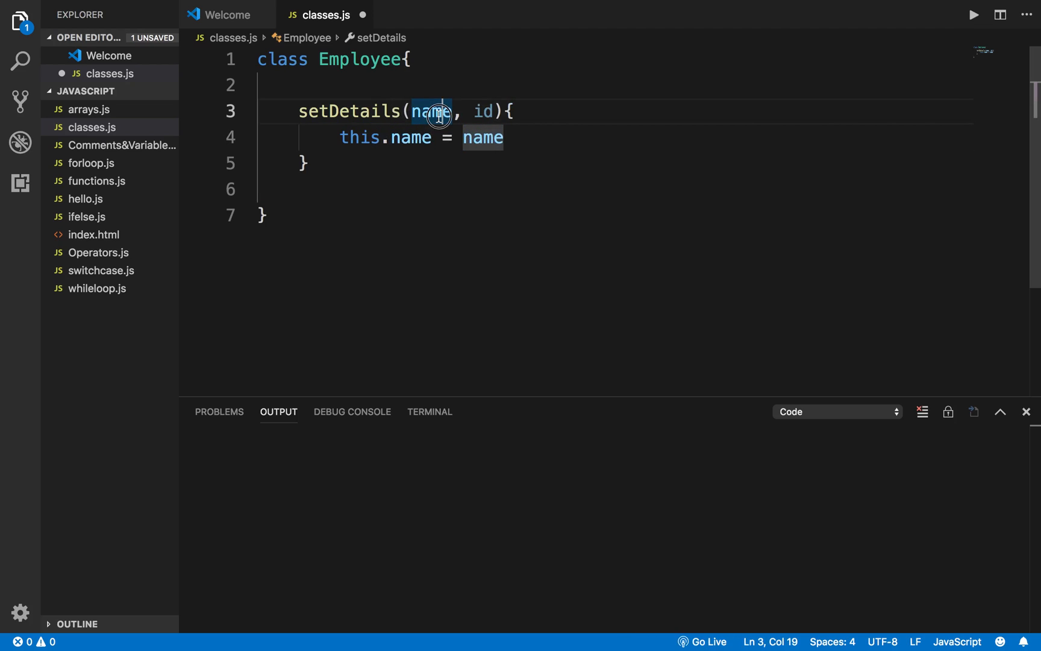
left_click(503, 137)
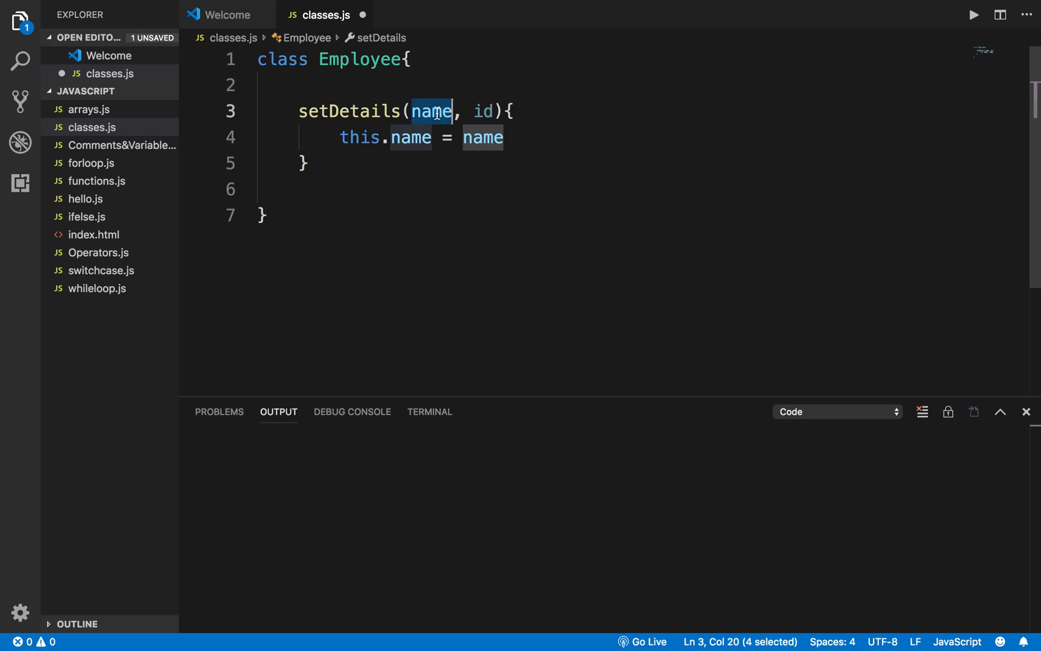
left_click(504, 138)
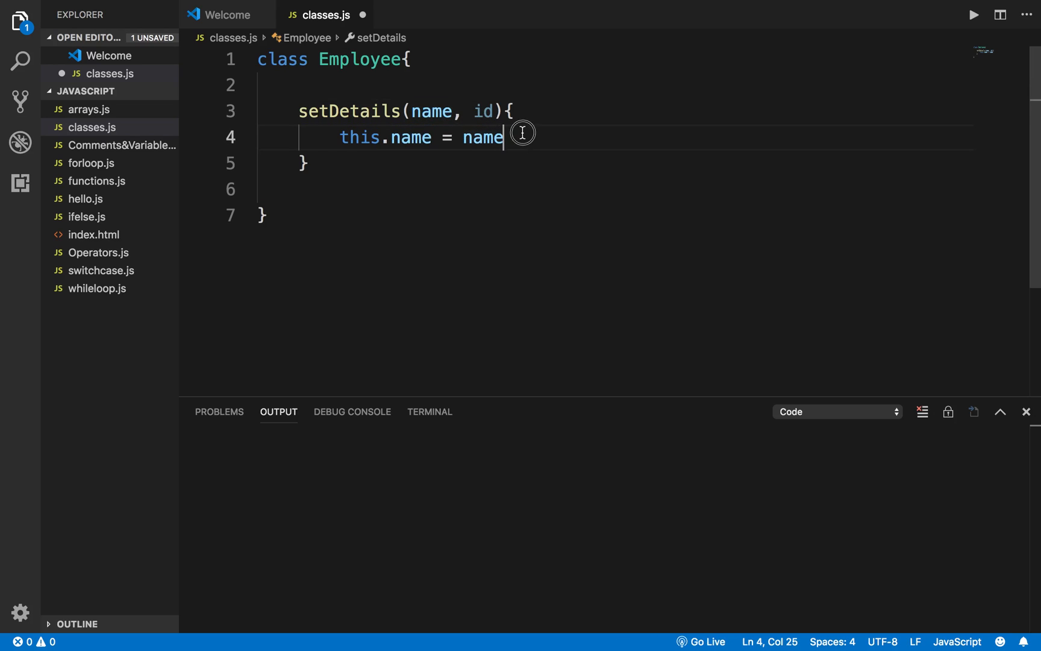
- Finish setDetails with this.id = id and leave a blank line after the class
type(";")
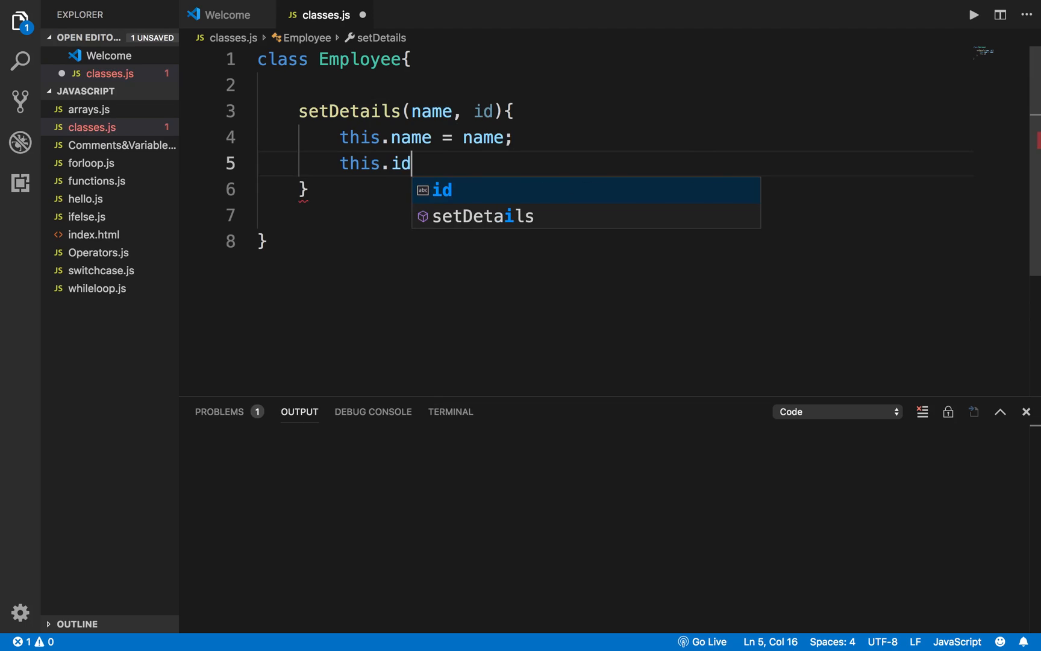
type("= id")
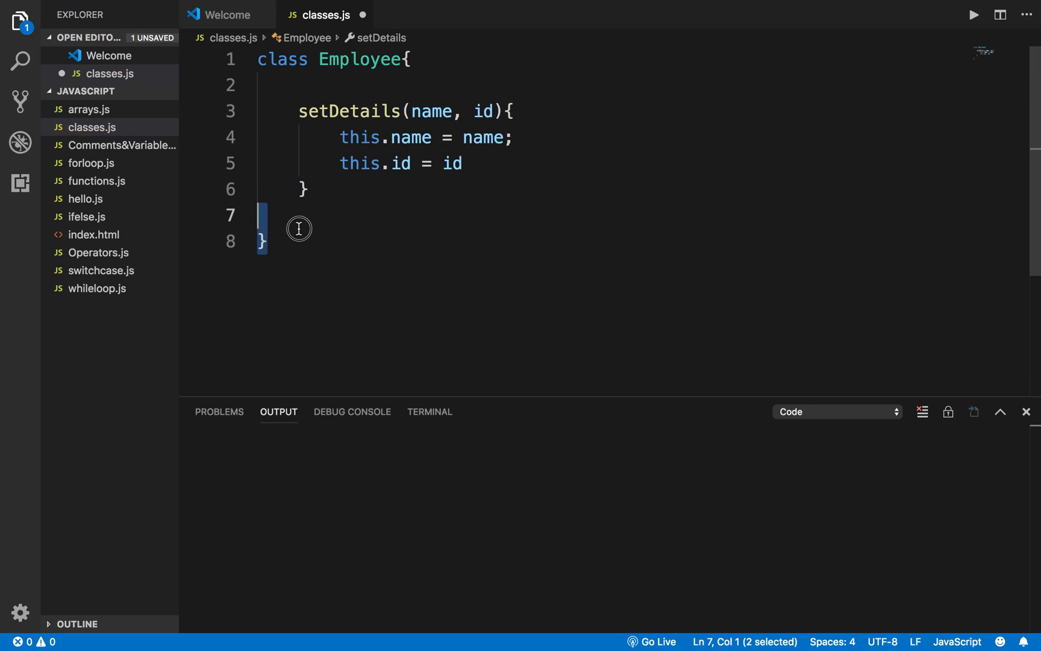
key("Backspace")
type("}")
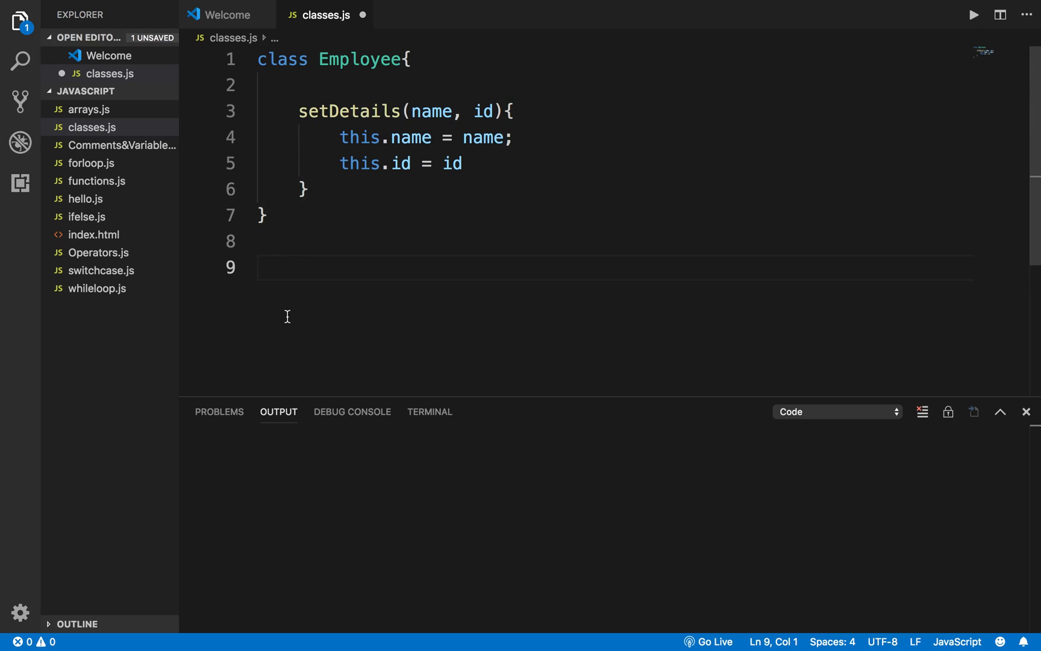
mouse_move(296, 283)
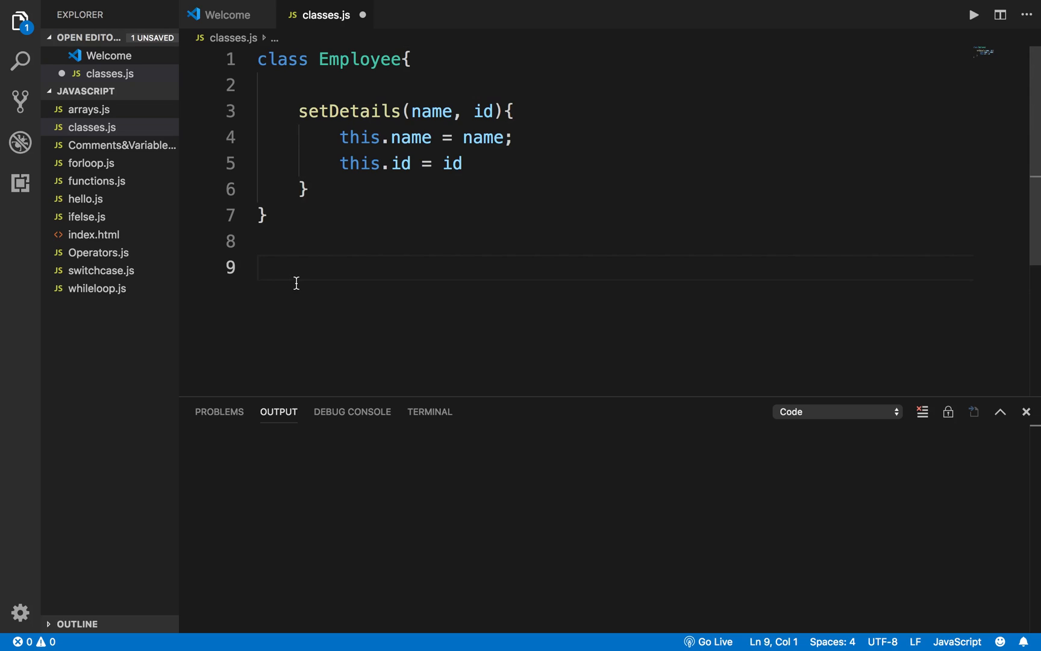
- Declare let emp1 = new Employee(); and begin the next line with emp1
type("l")
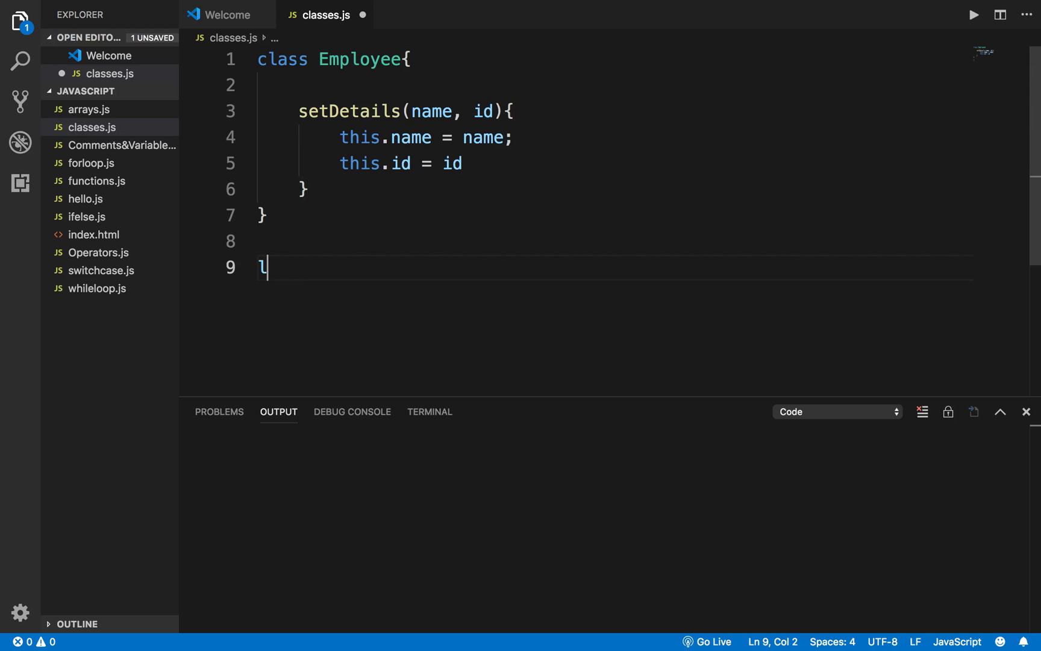
type("et e")
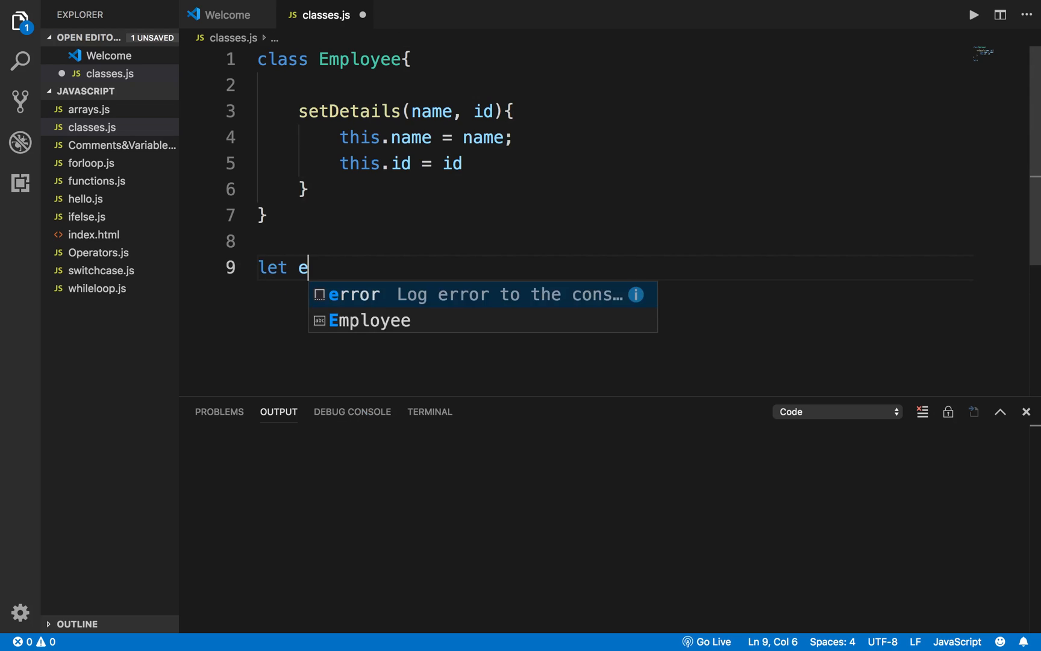
type("mp1 =")
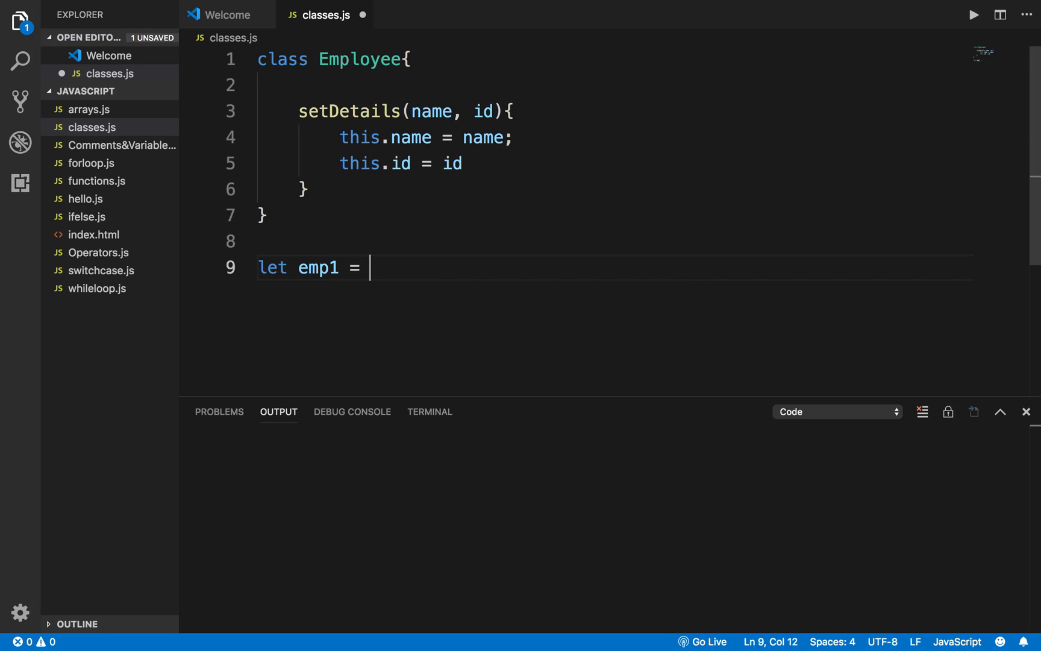
type("new Employee();")
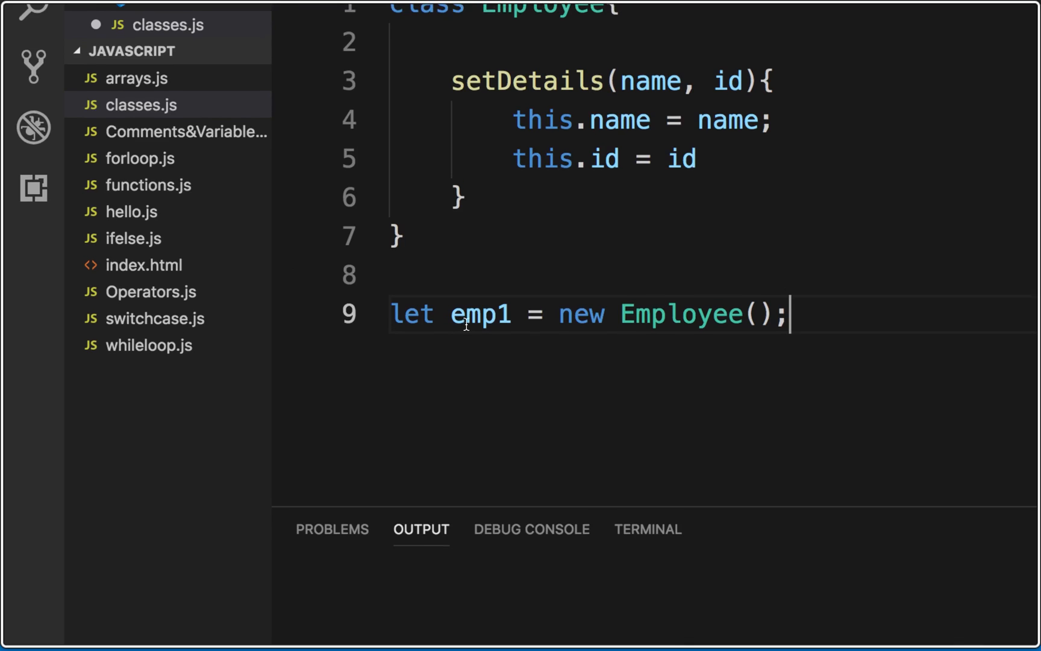
double_click(481, 315)
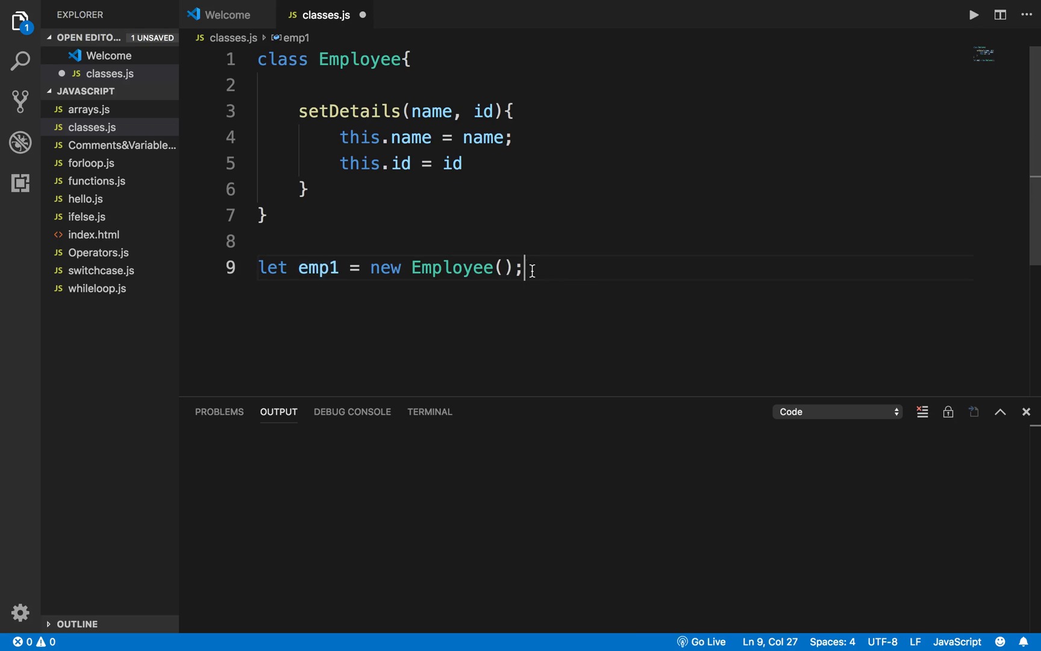
type("emp1")
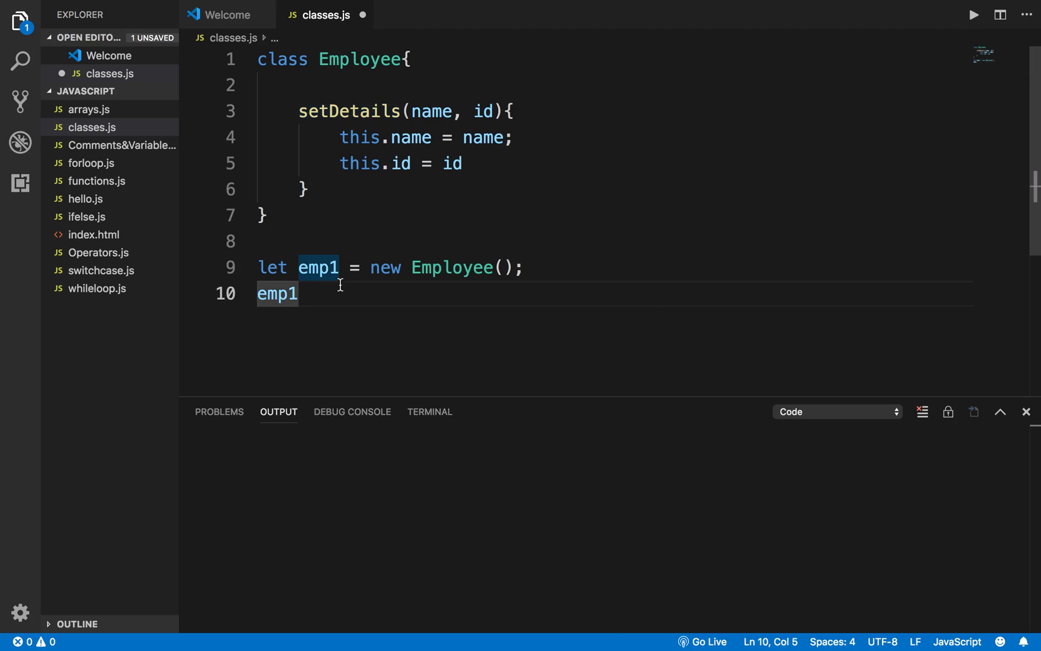
- Call emp1.setDetails('John', 1001);
type(".setDetails")
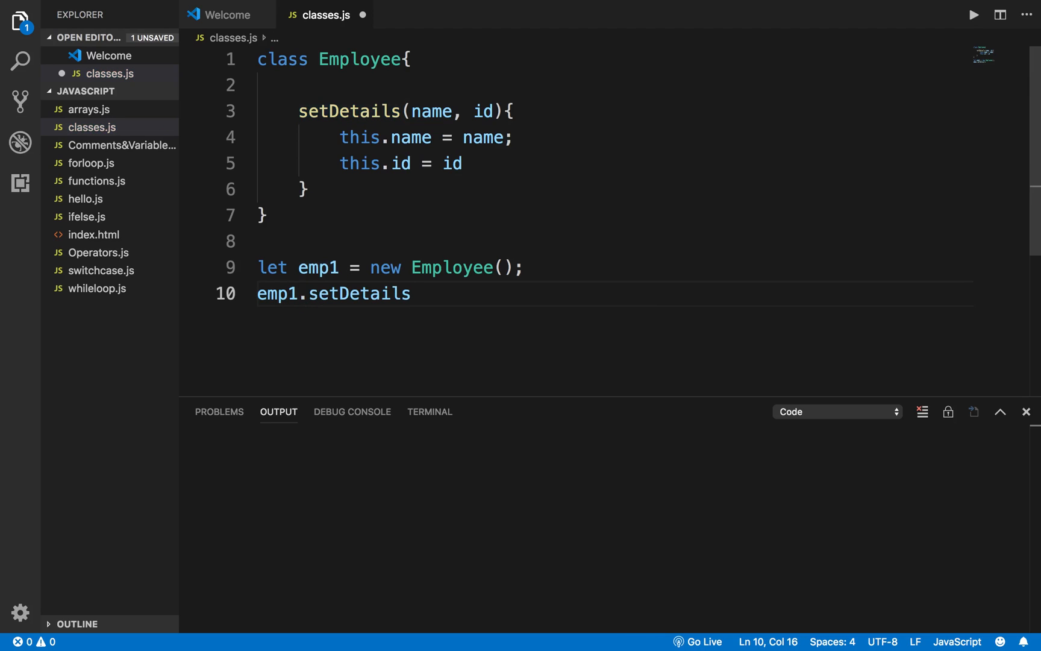
type("('')")
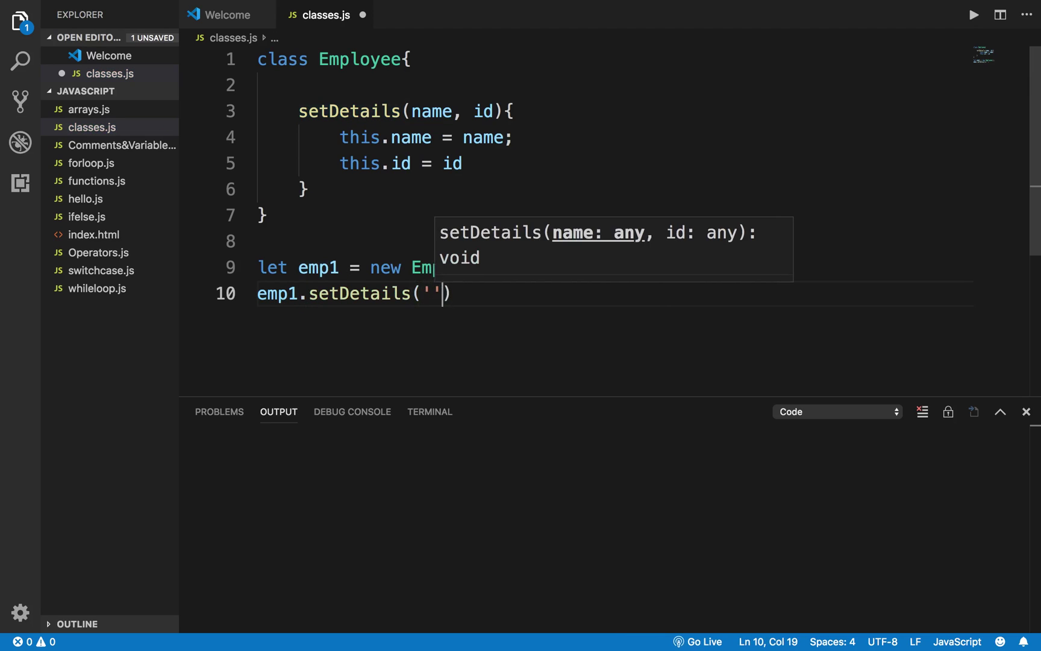
type("J")
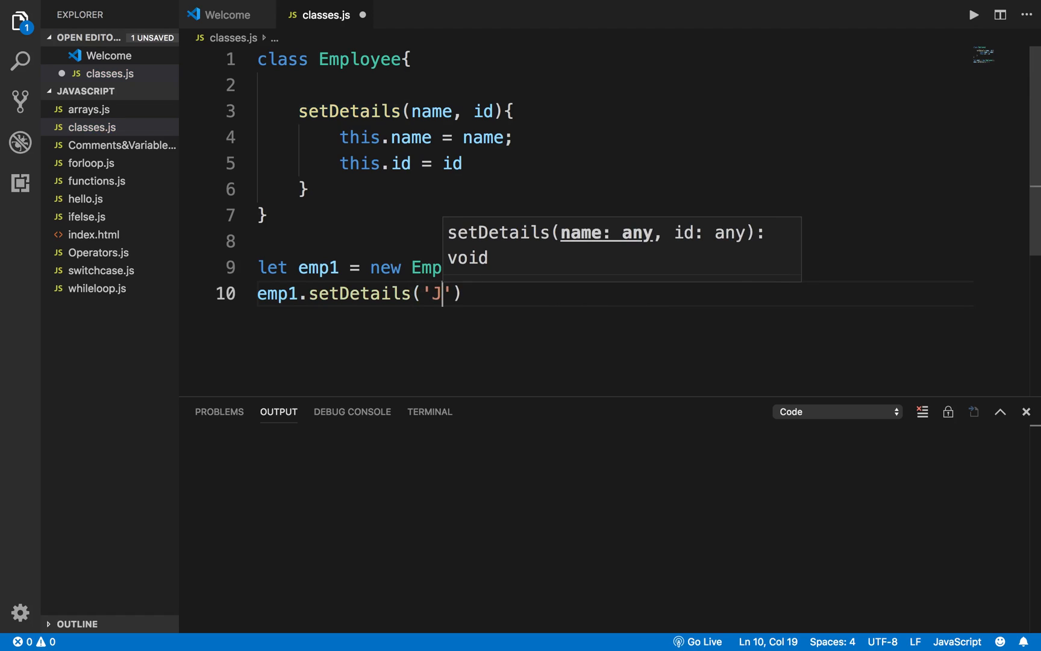
type("ohn',")
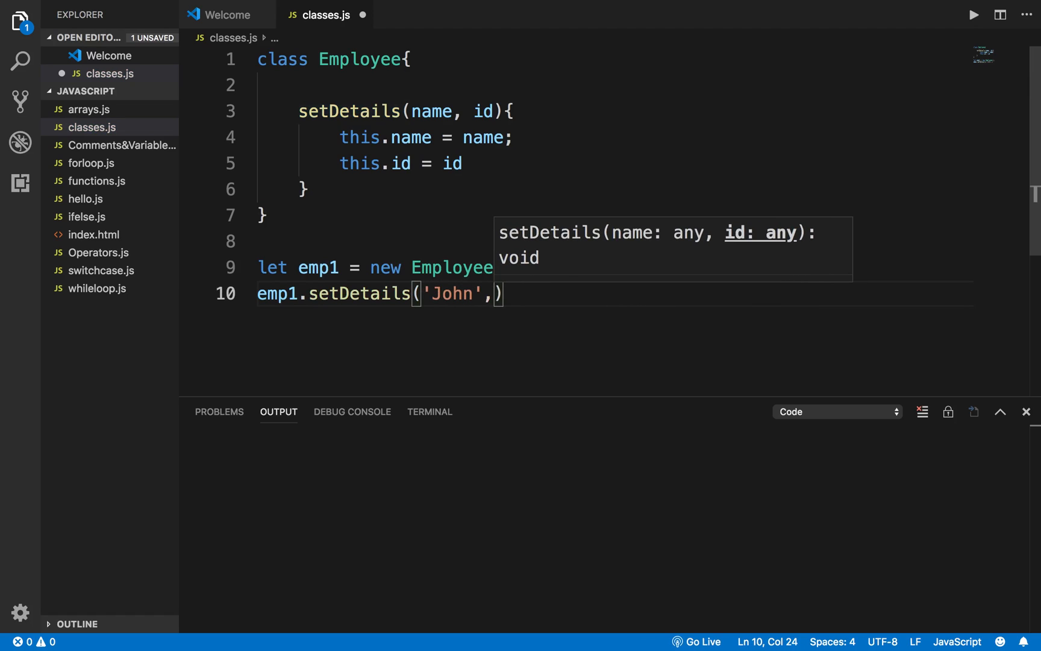
type("1001")
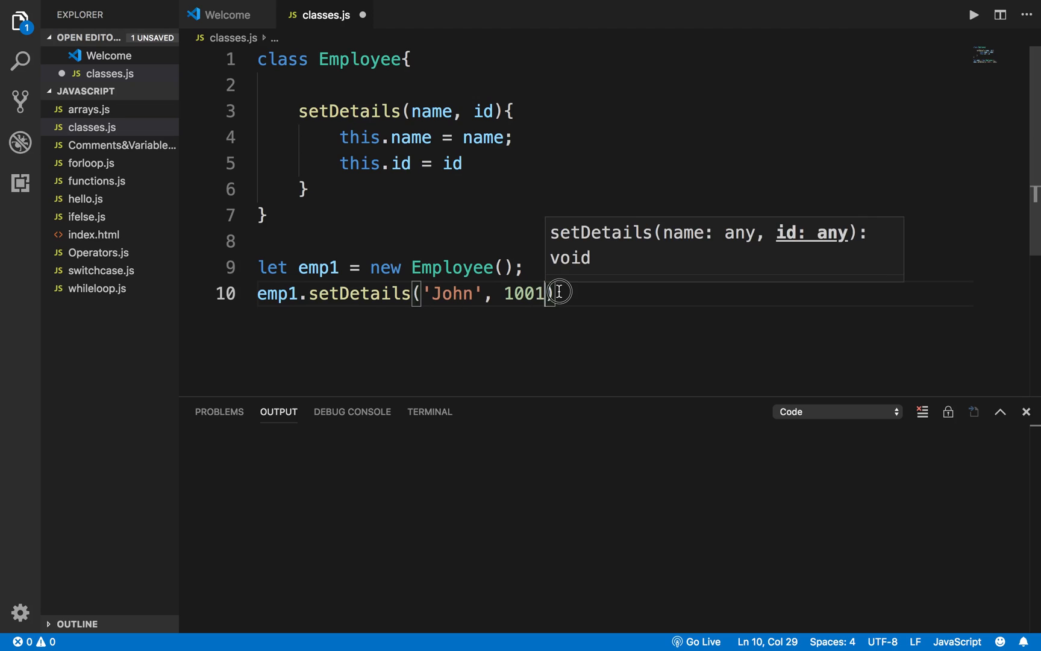
type(");")
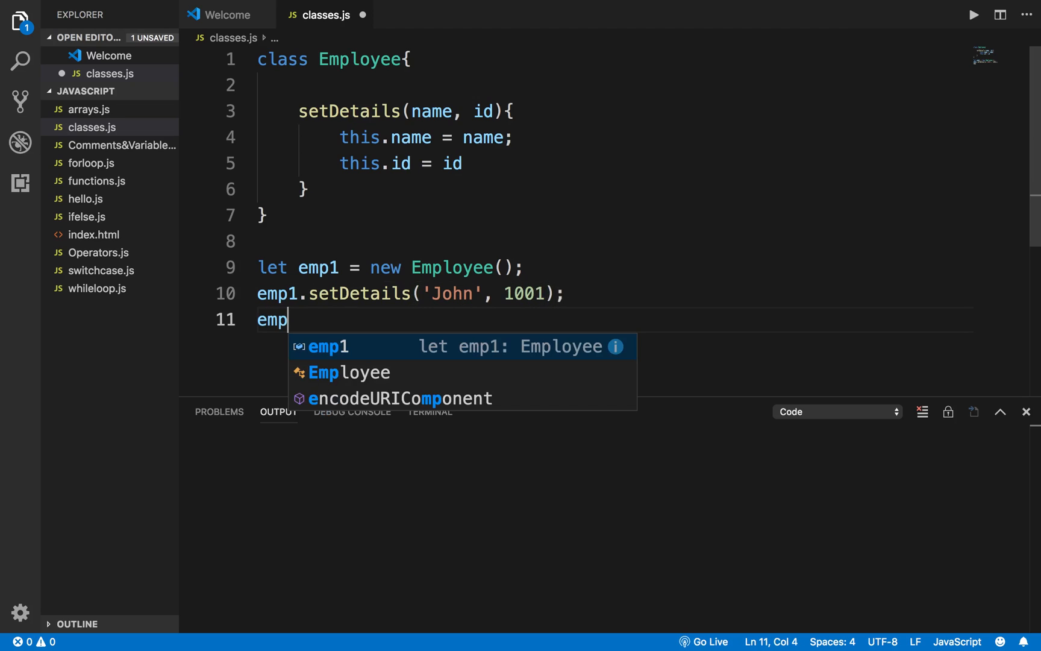
- Log emp1.name and emp1.id with console.log and save classes.js
type("1.name")
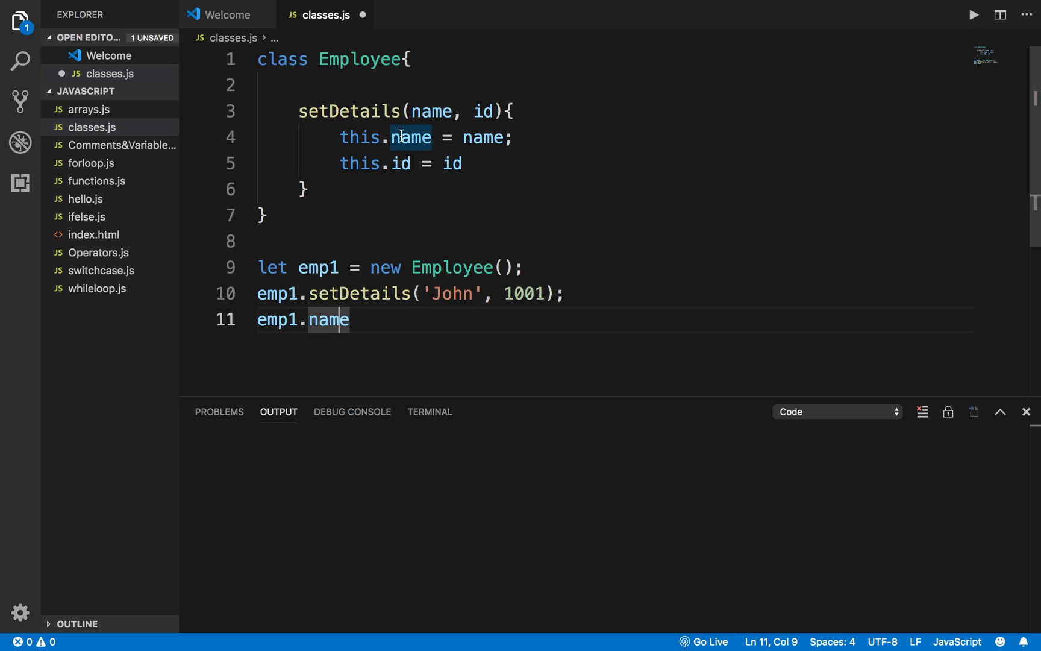
double_click(411, 138)
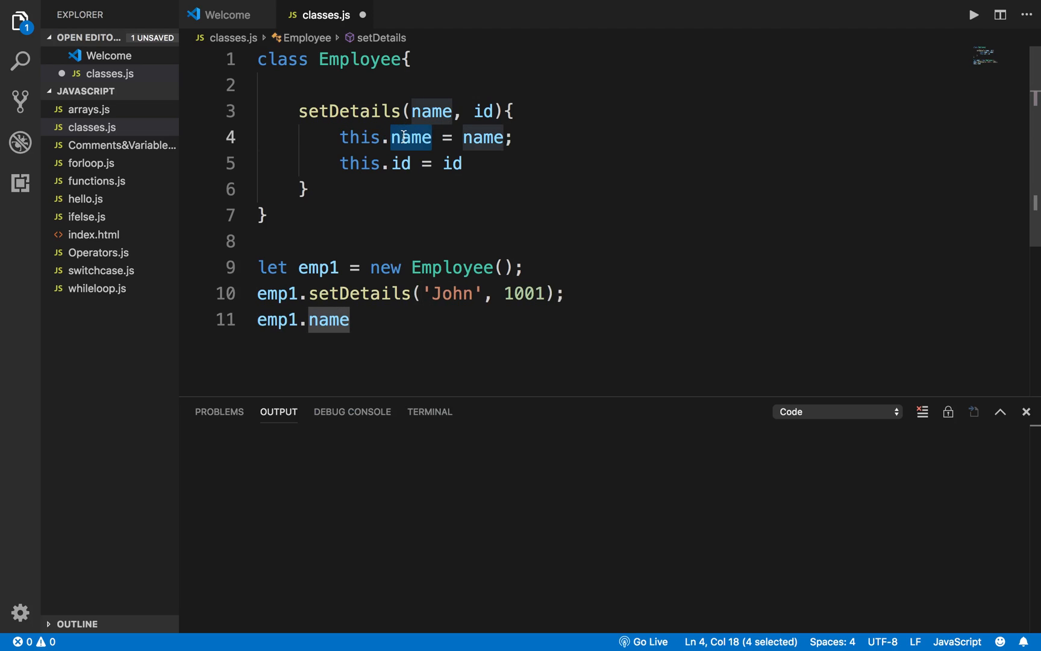
double_click(453, 294)
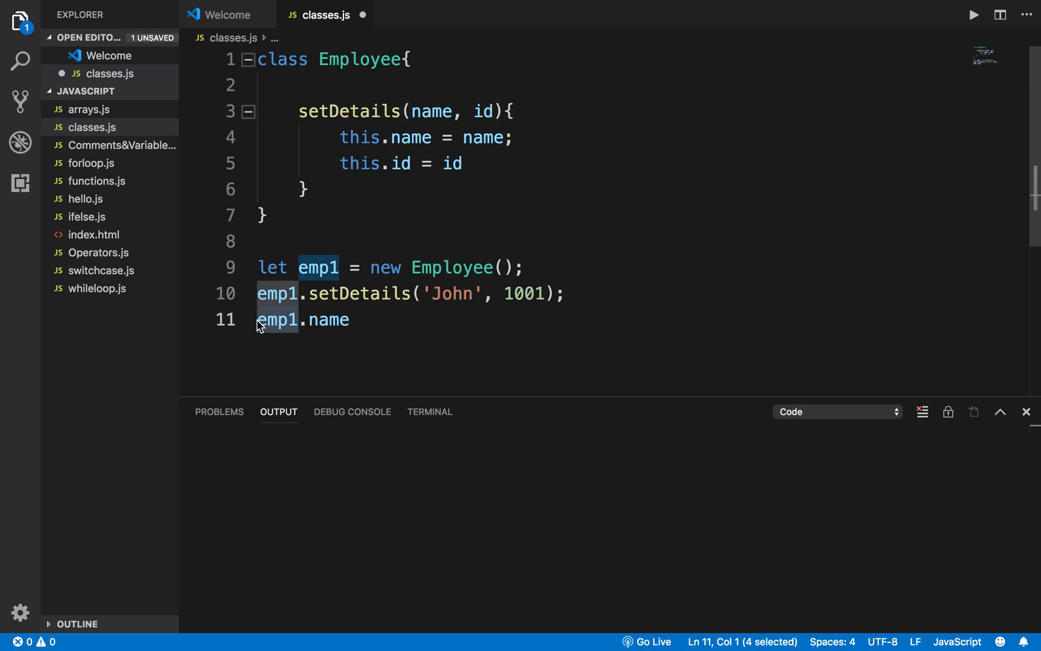
type("console.log (")
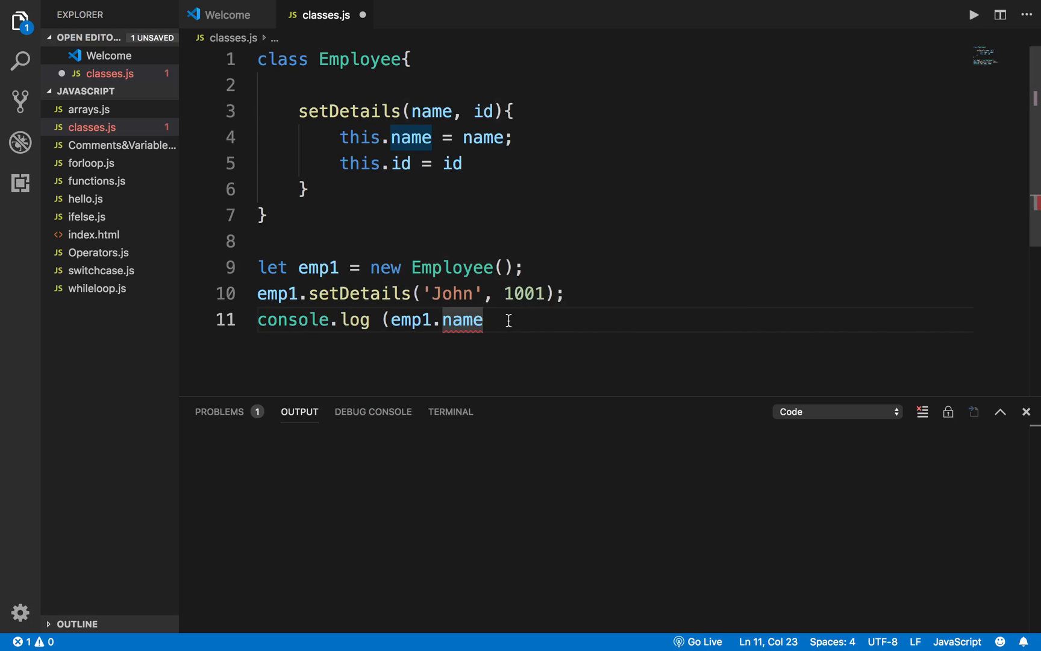
type(");")
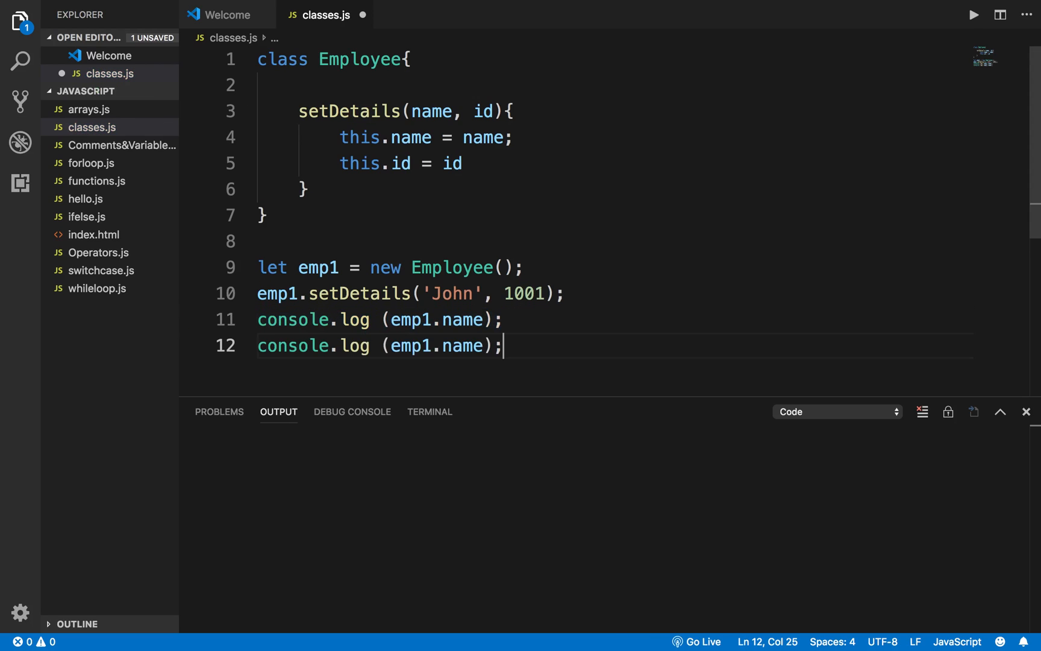
type("id")
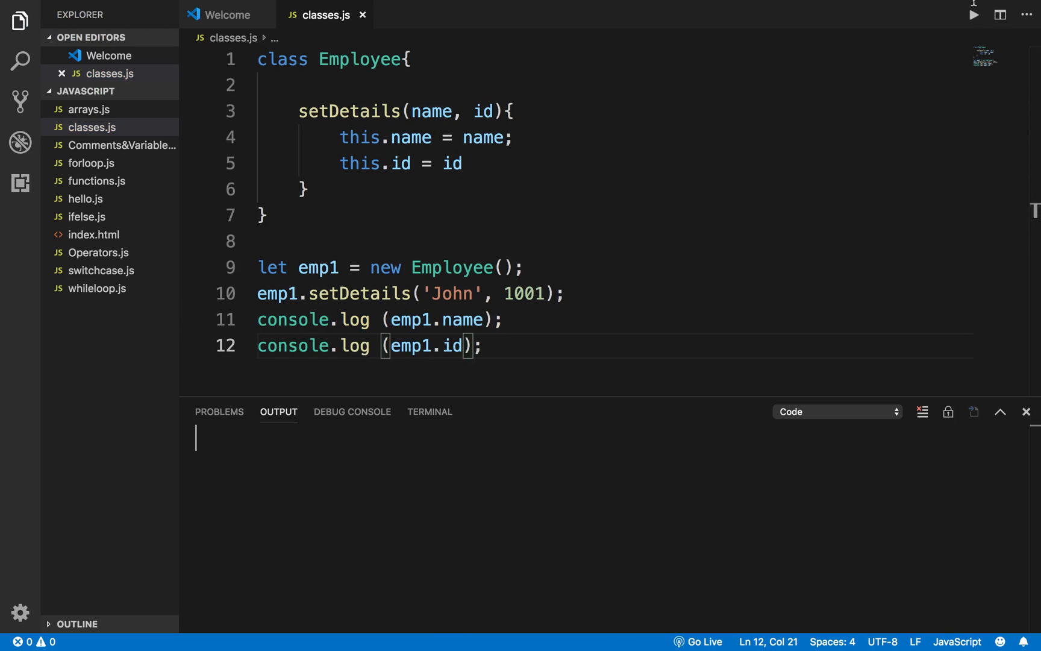
- Run classes.js so Output shows John and 1001, then add a blank line inside Employee
left_click(973, 14)
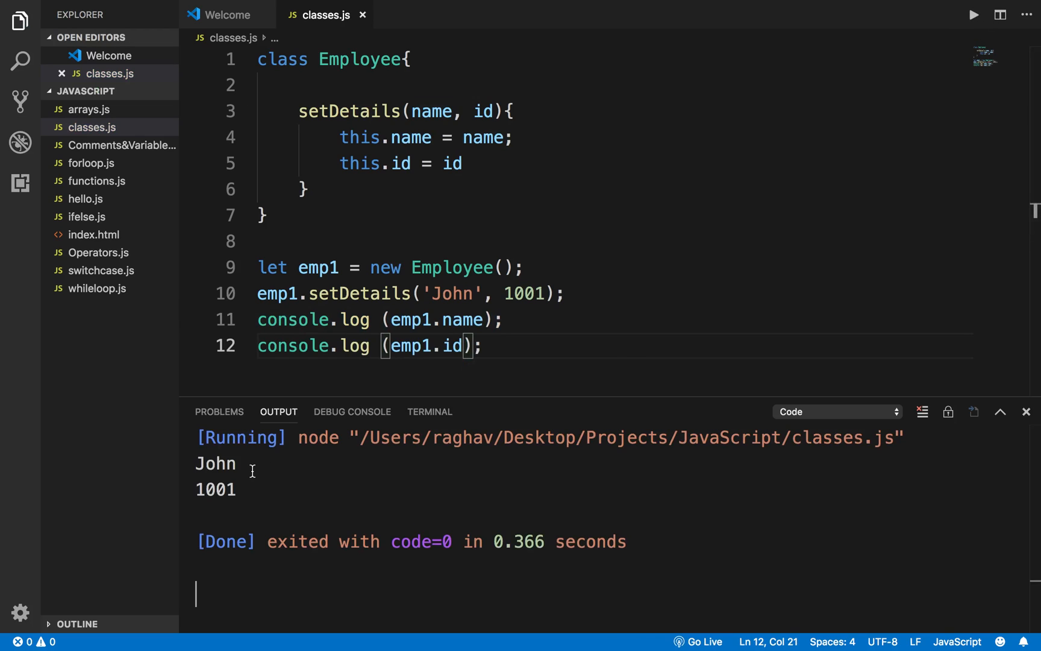
double_click(214, 490)
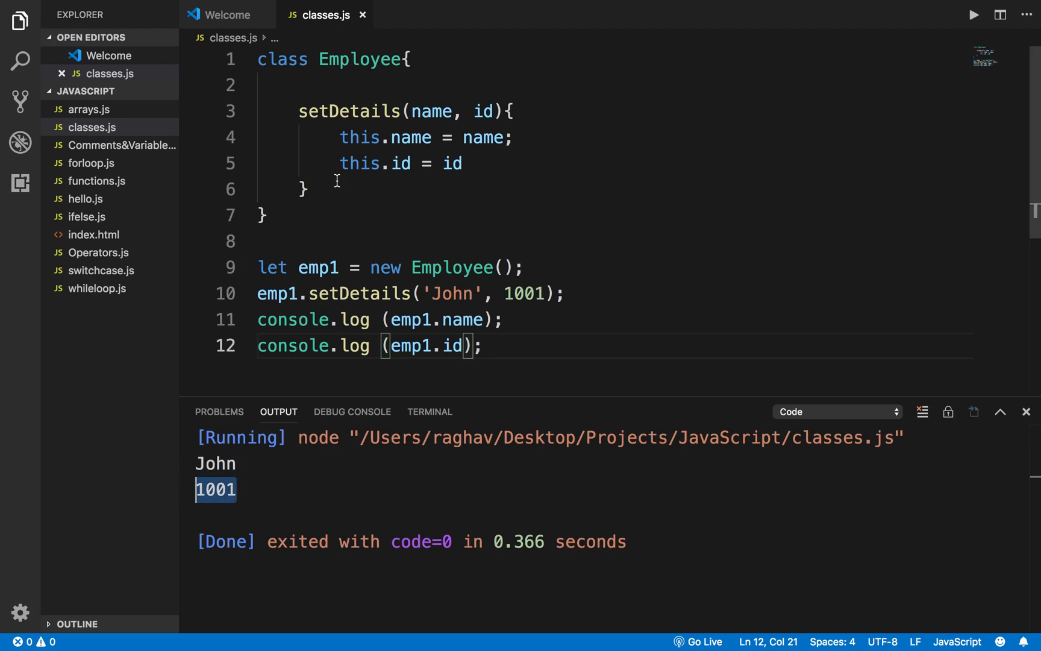
key("Enter")
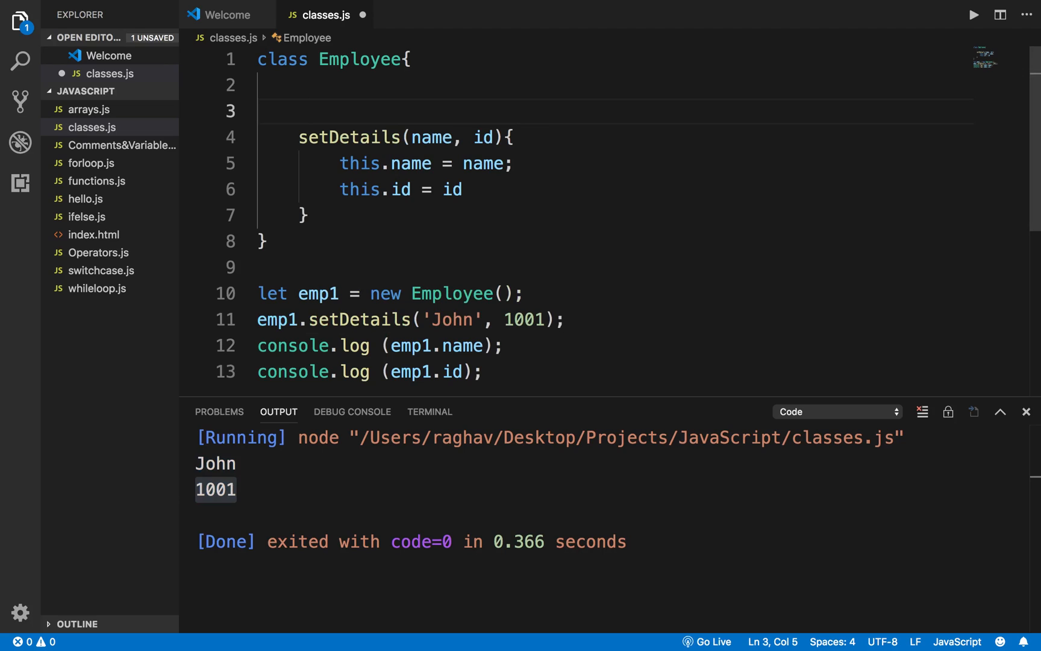
- Write constructor(name, id) at the top of the Employee class
left_click(259, 85)
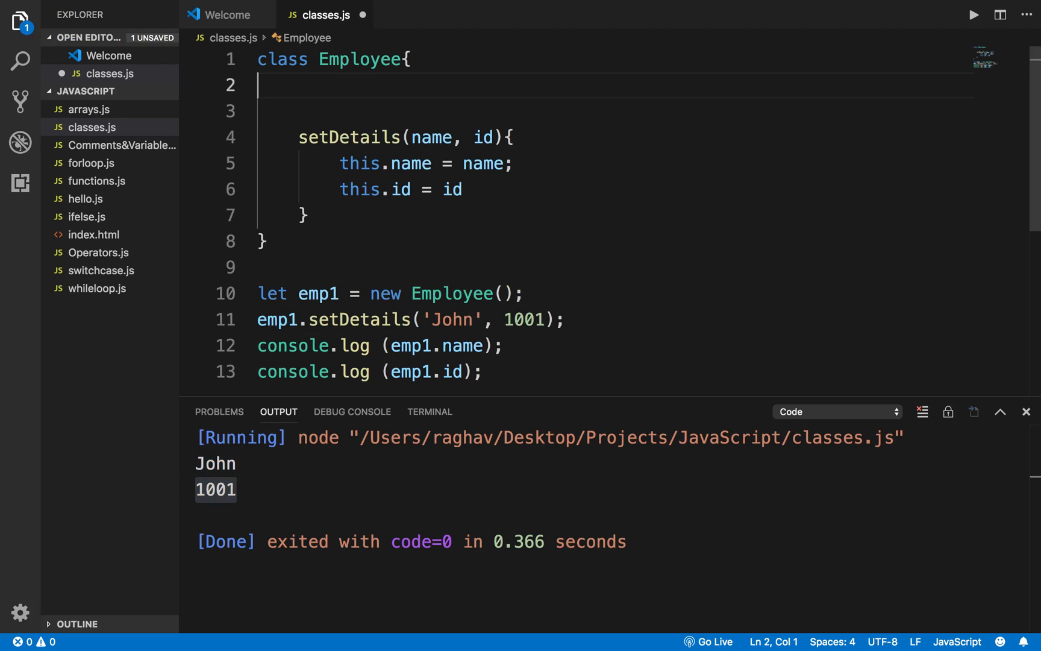
key("Enter")
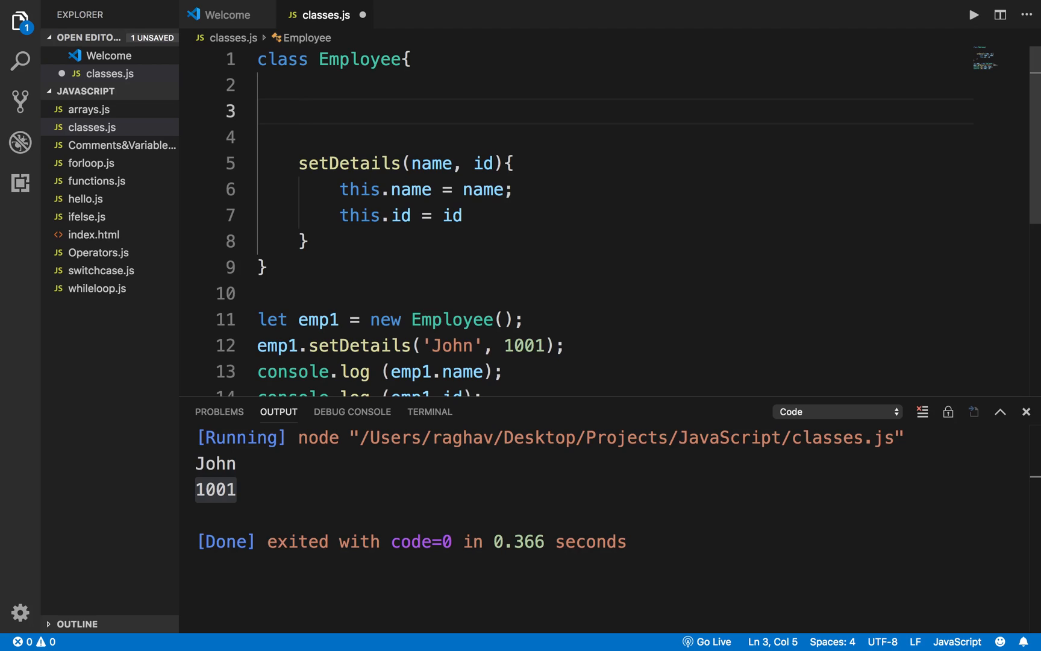
type("constructor")
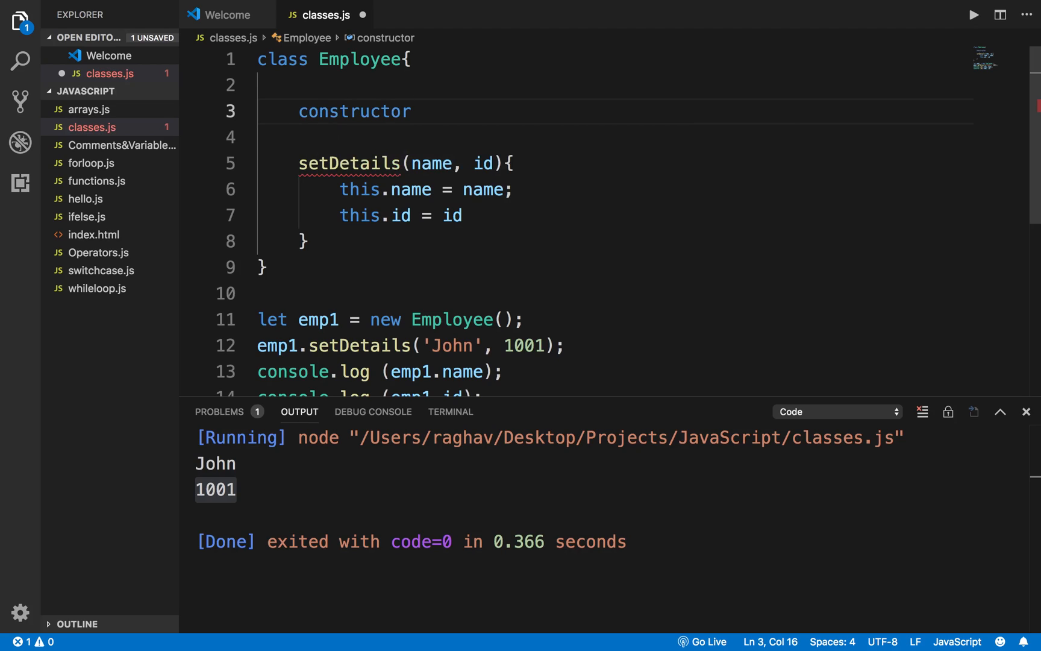
type("()")
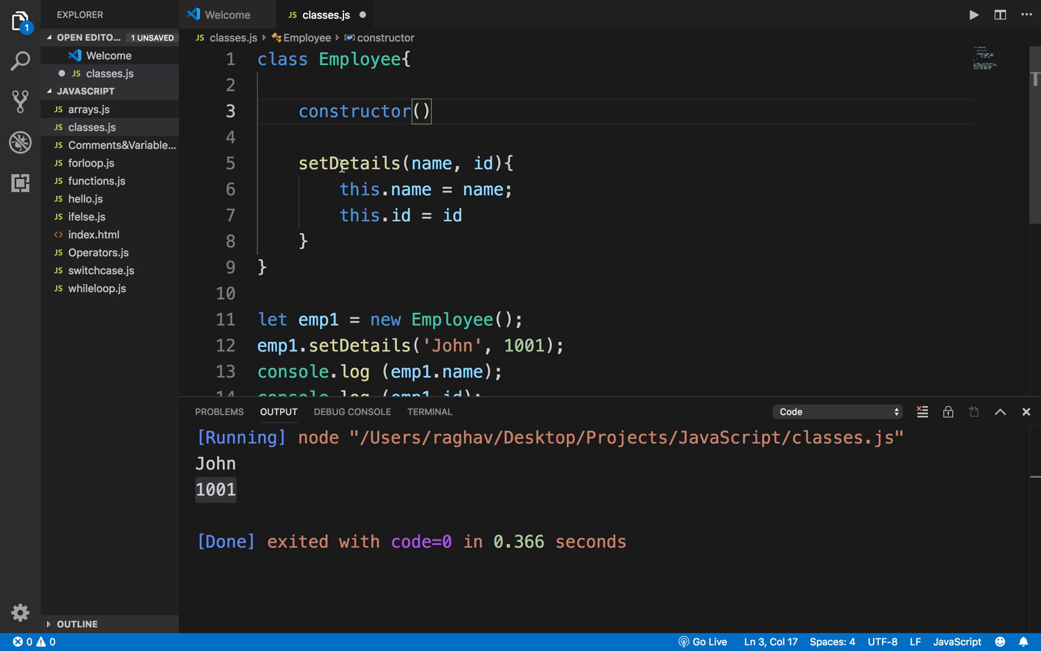
type("name, id")
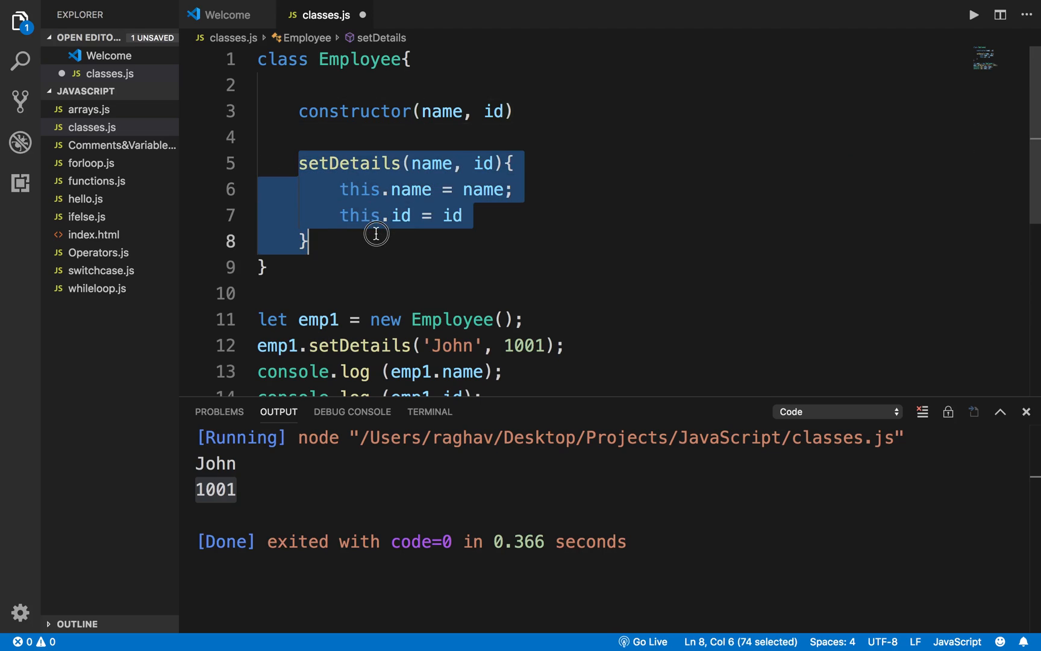
- Give the constructor a body assigning this.name = name and this.id = id
double_click(354, 111)
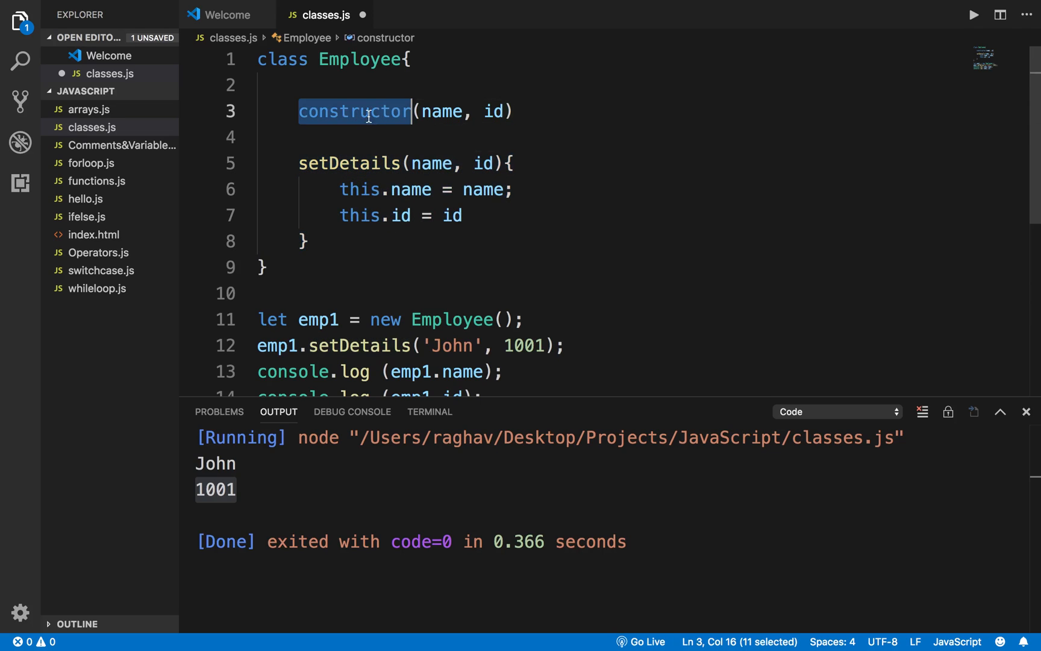
left_click(517, 111)
type("{")
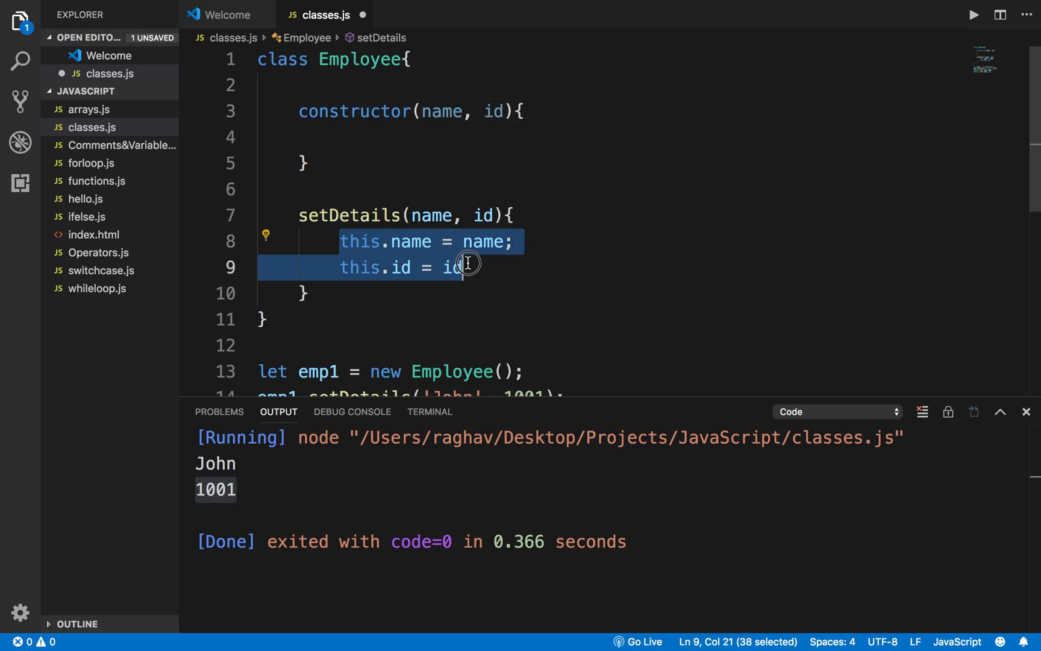
left_click(379, 137)
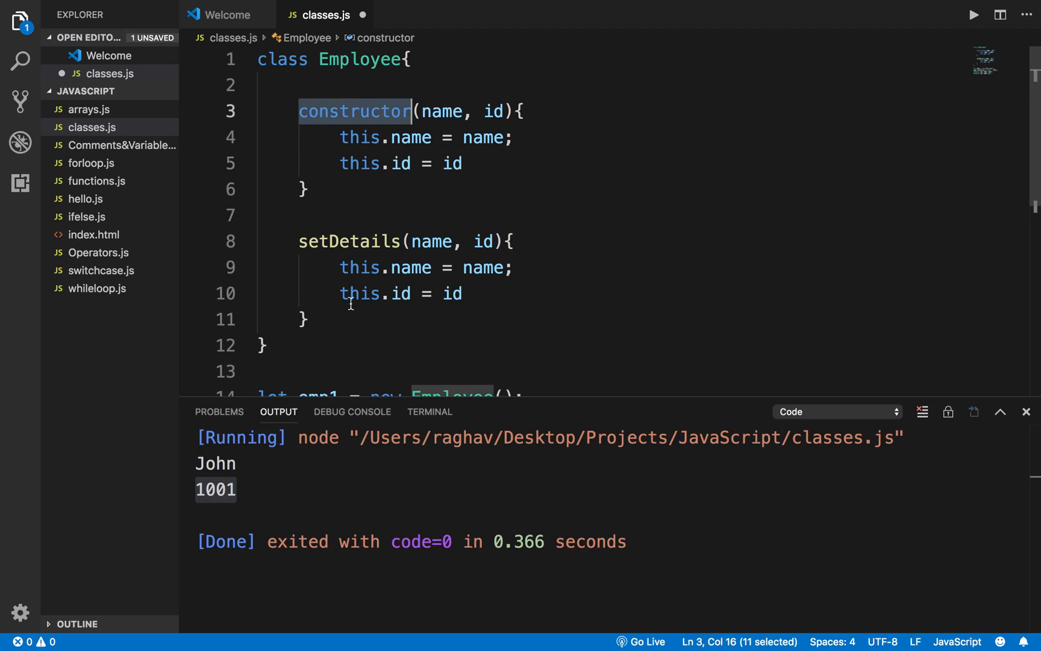
mouse_move(352, 361)
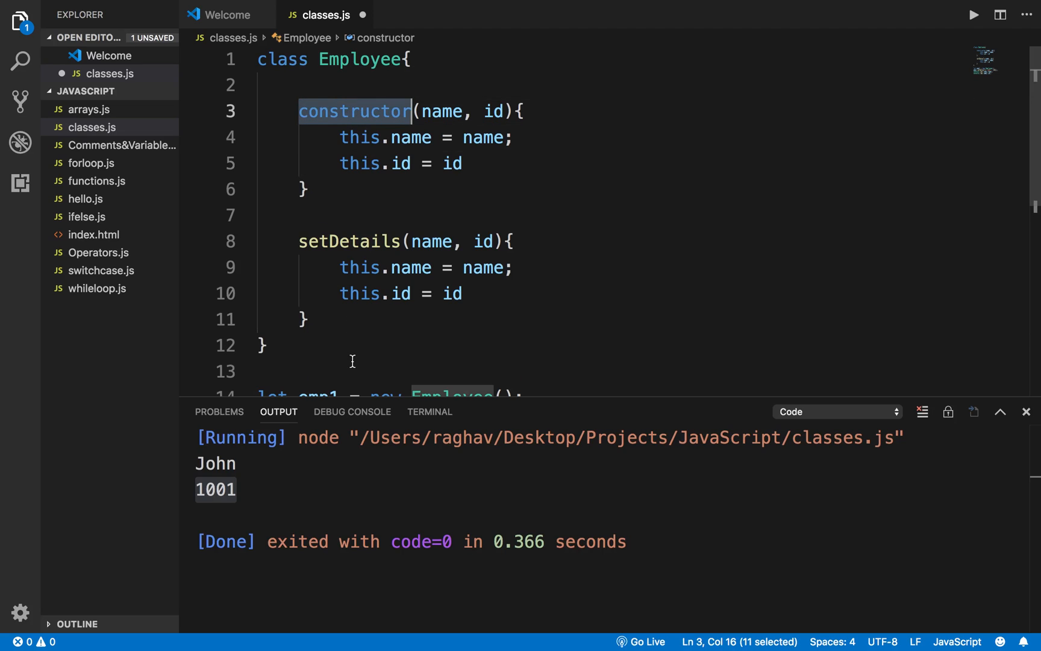
mouse_move(324, 325)
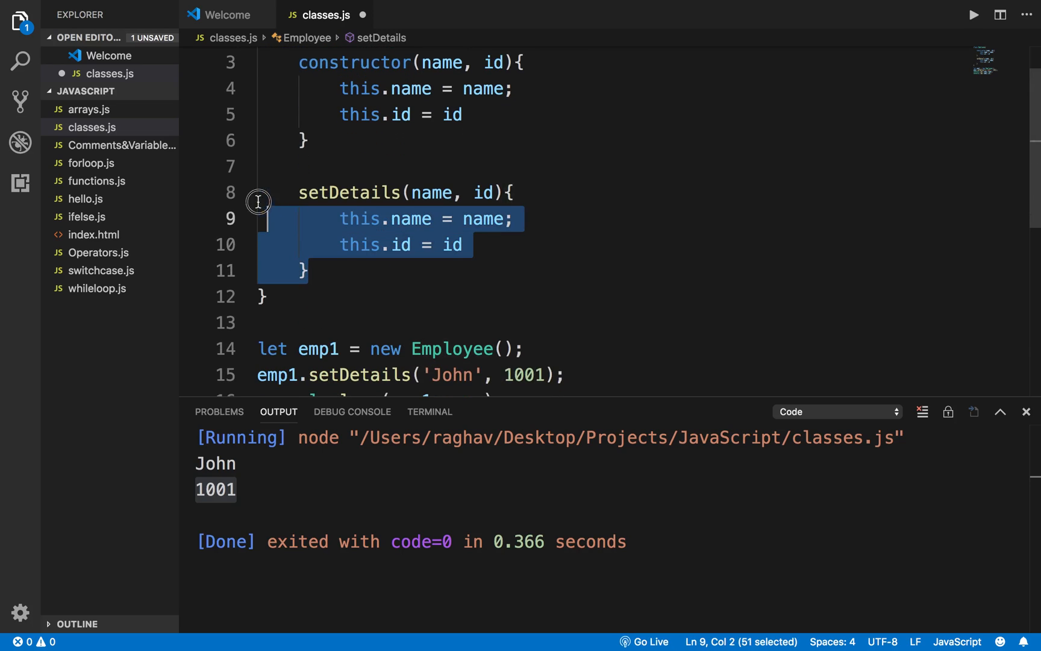
- Delete the setDetails method, then highlight emp1 and the constructor keyword while explaining
key("Delete")
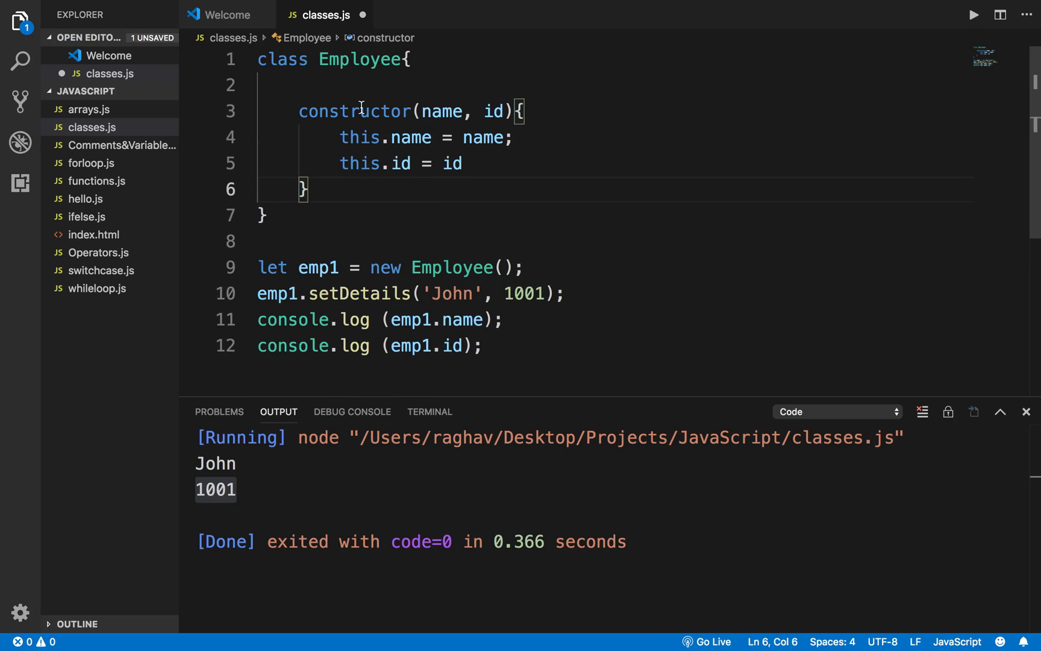
double_click(317, 268)
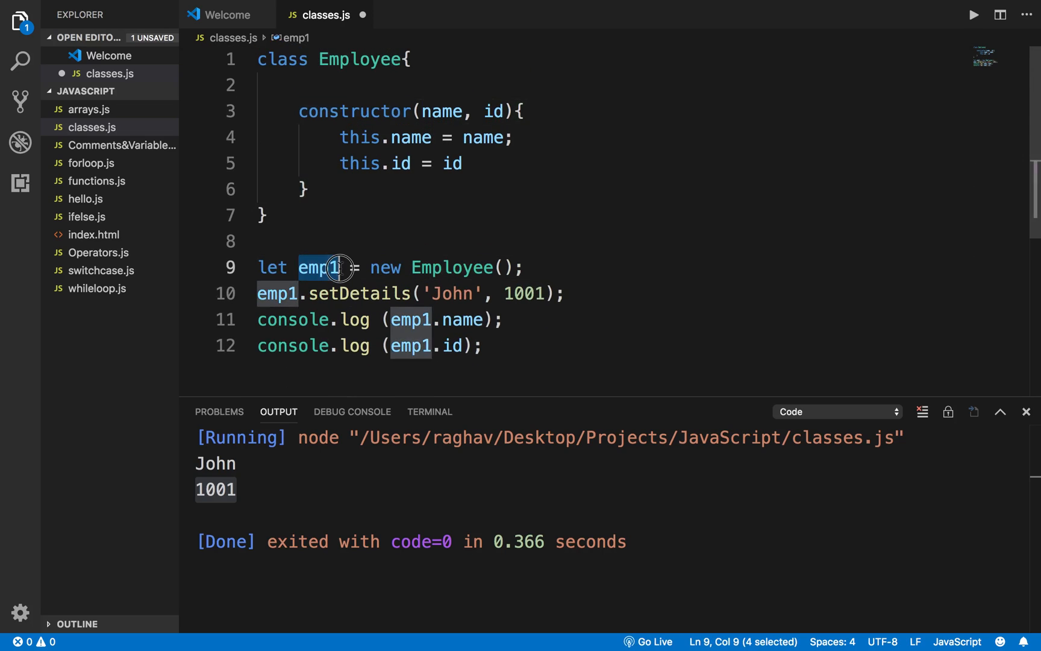
mouse_move(373, 111)
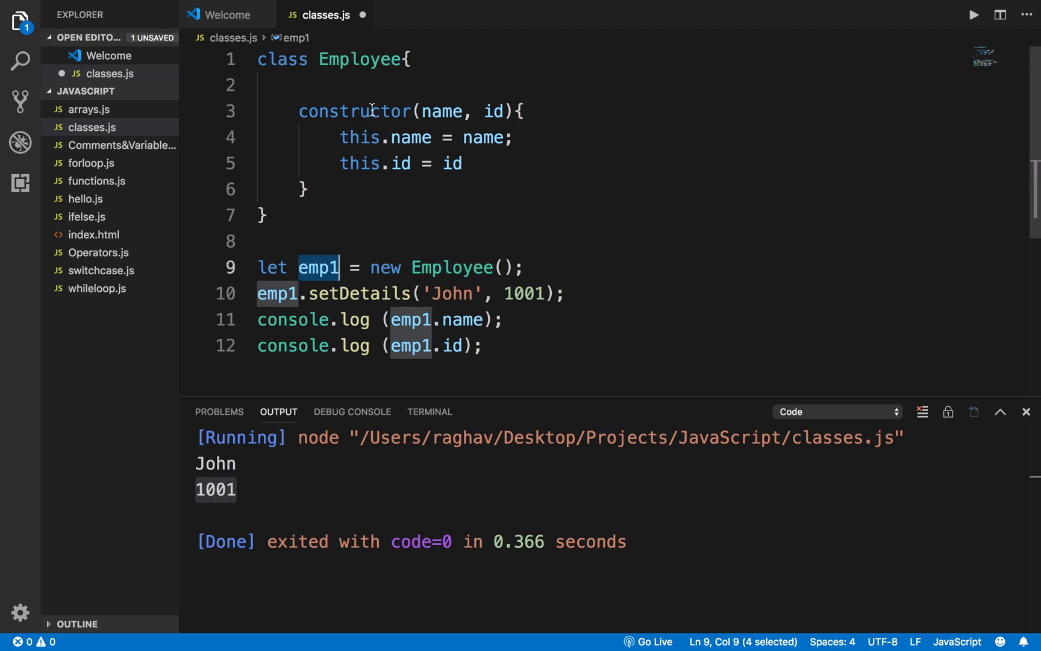
double_click(354, 111)
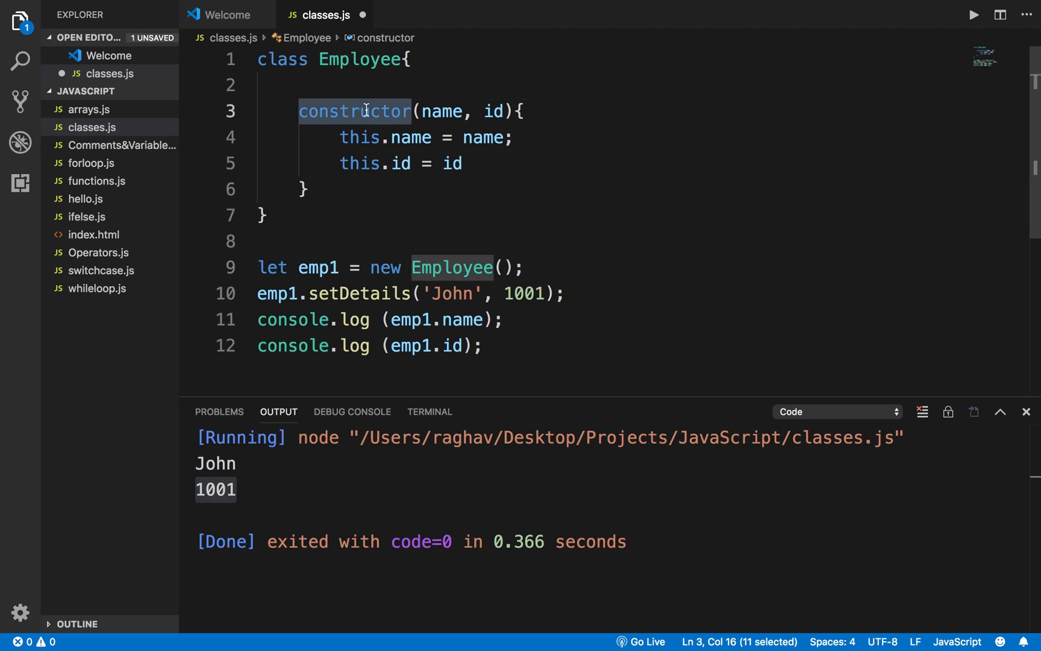
mouse_move(290, 109)
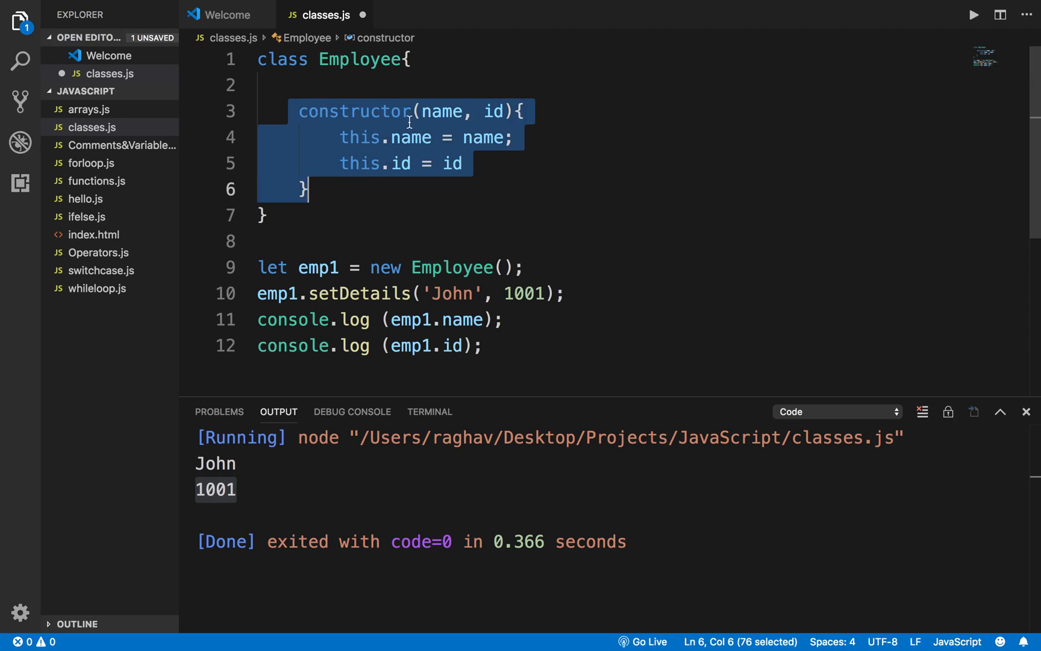
double_click(443, 111)
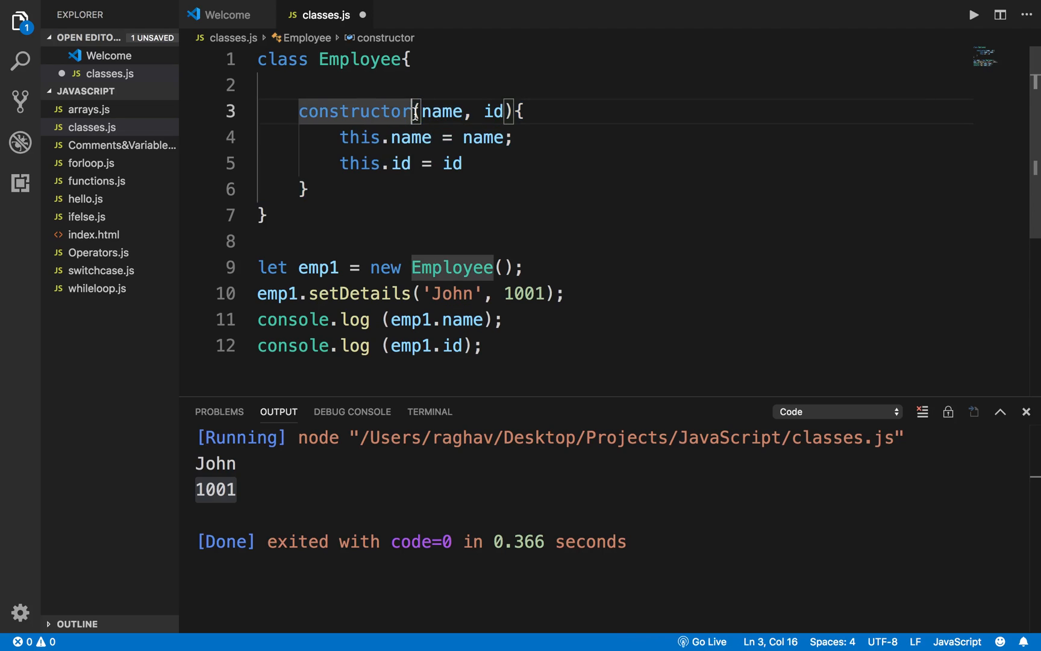
double_click(441, 111)
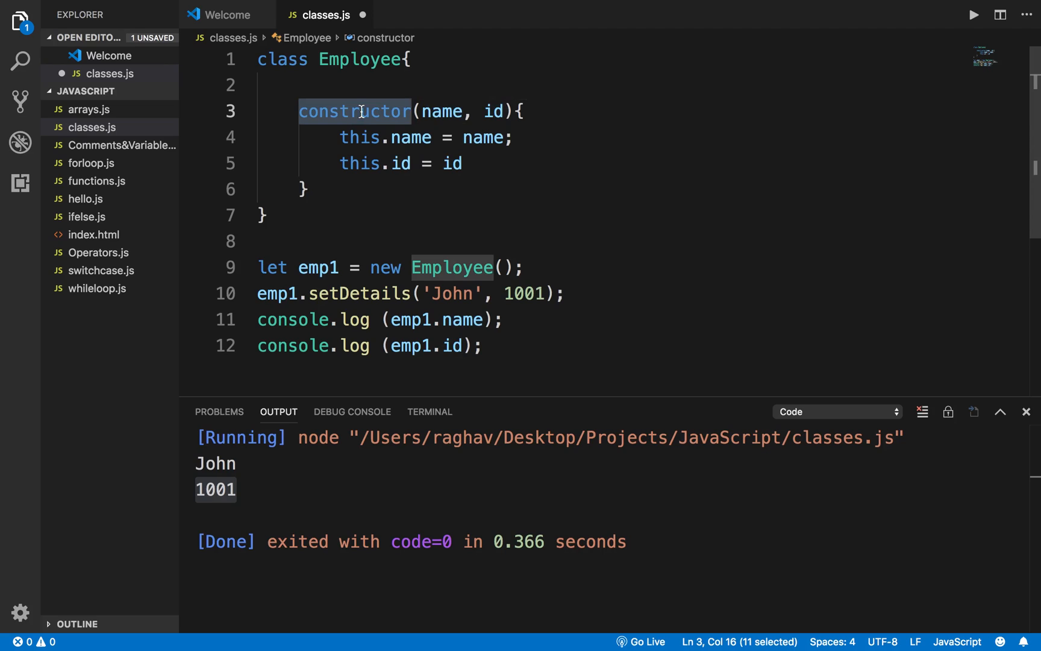
mouse_move(411, 141)
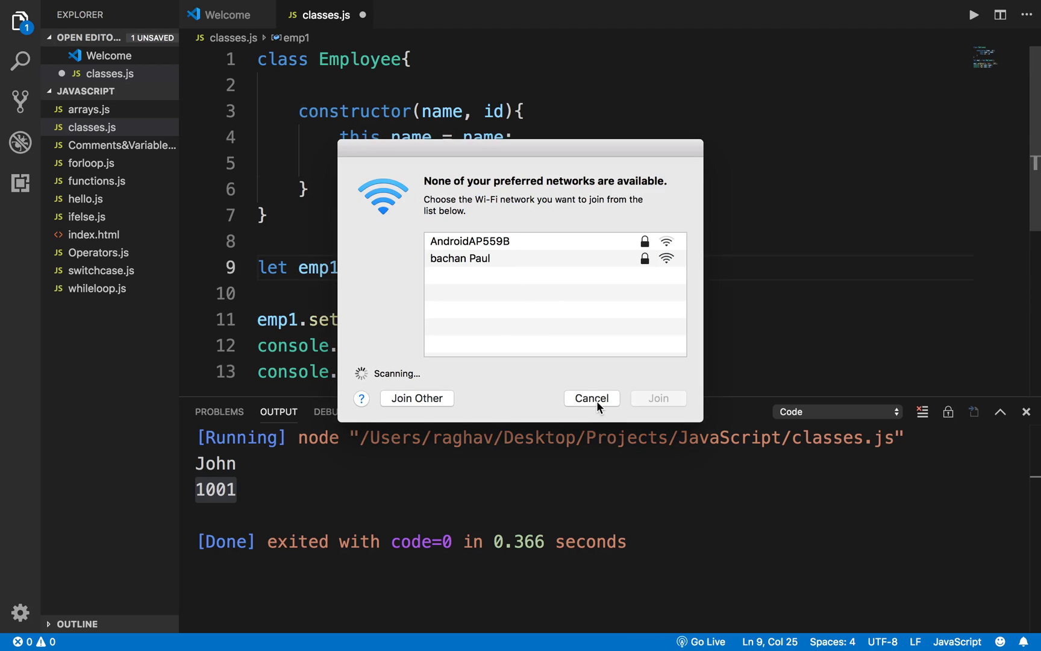
- Pass 'John', 1001 as arguments to emp1's new Employee() call
left_click(589, 398)
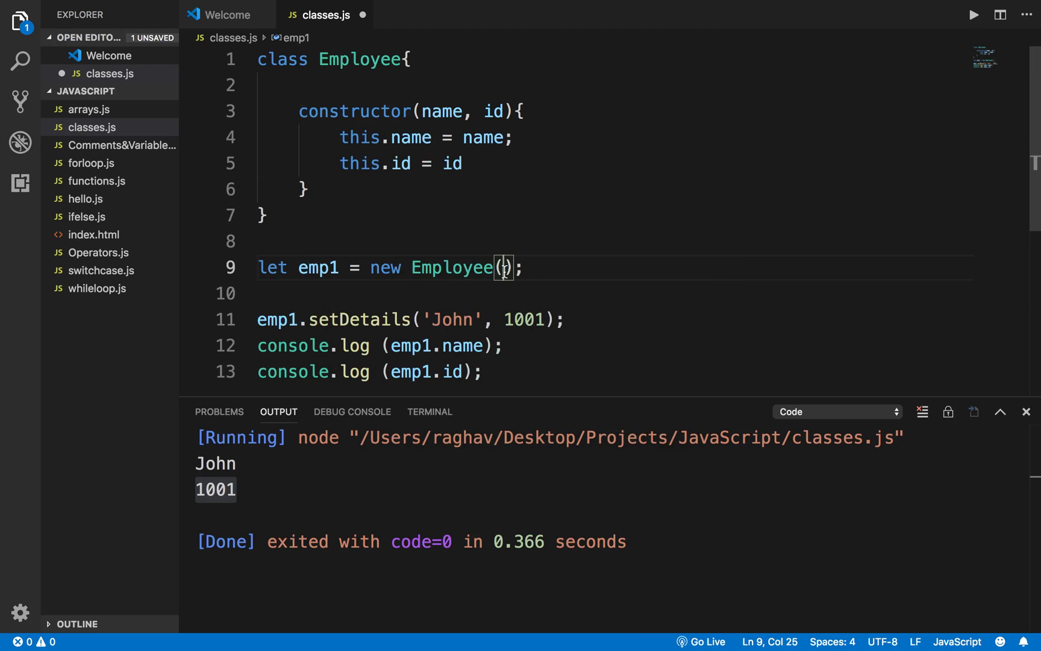
type("'")
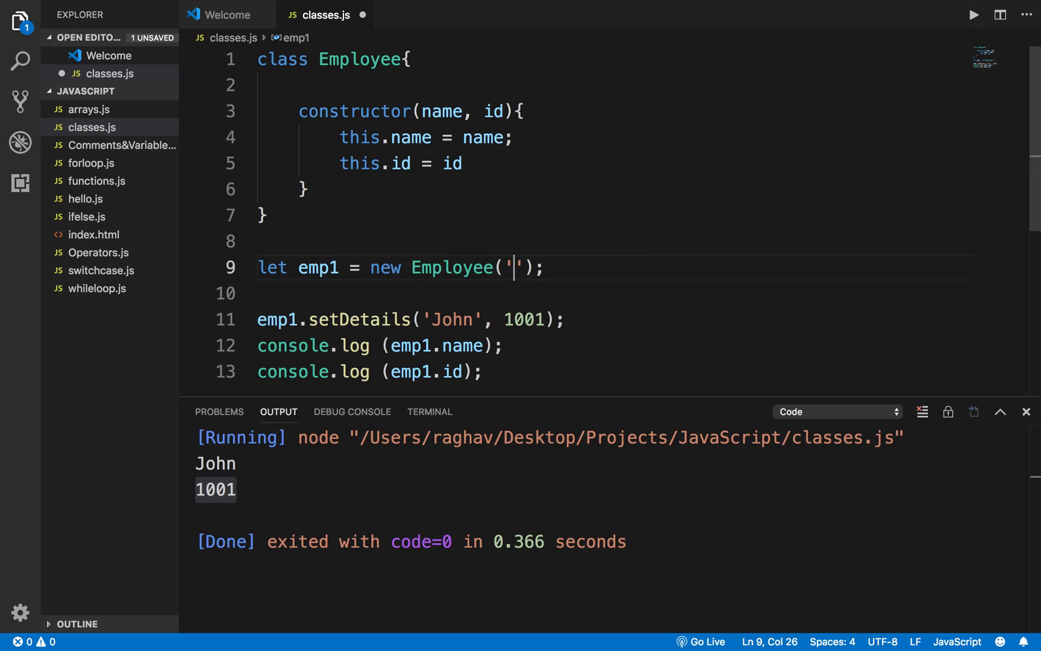
type("John',")
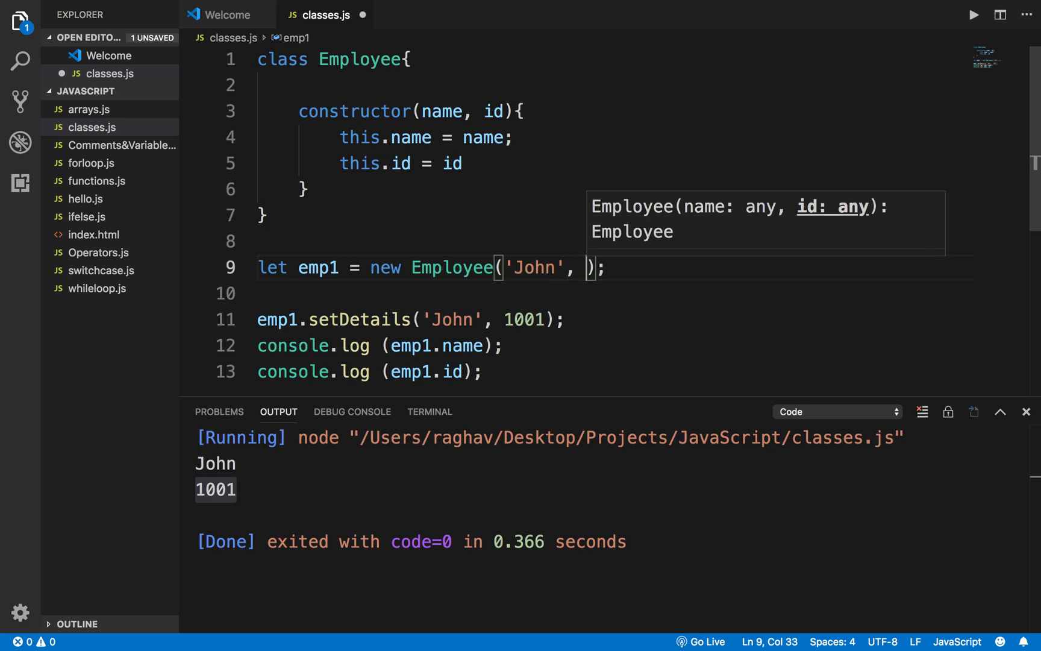
type("1001")
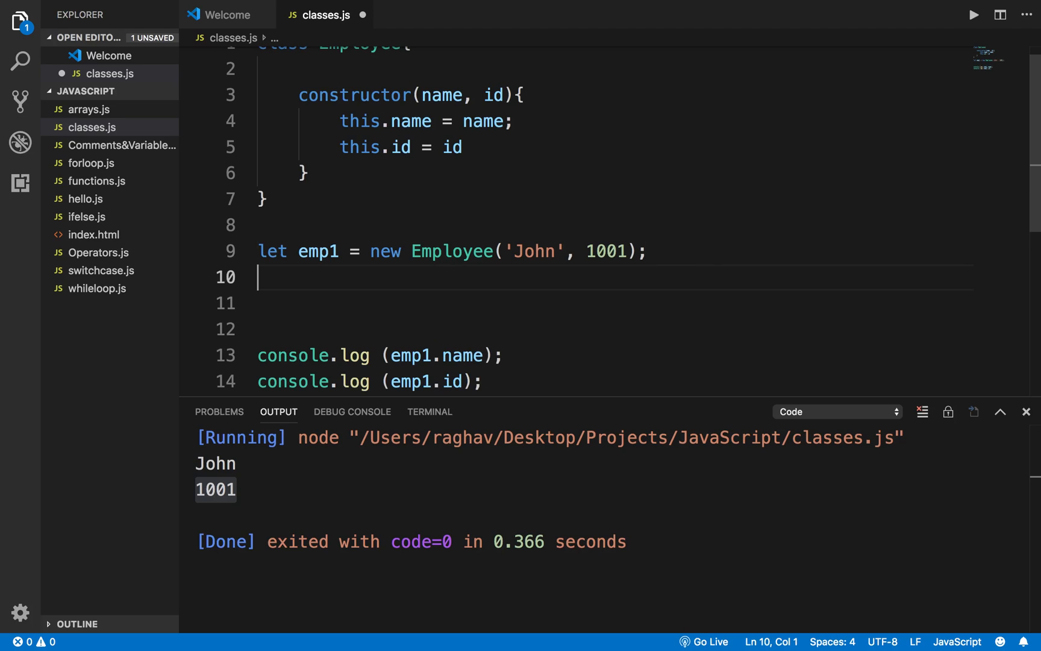
- Add let emp2 = new Employee('Peter', 1002); as a second instance
type("let emp2")
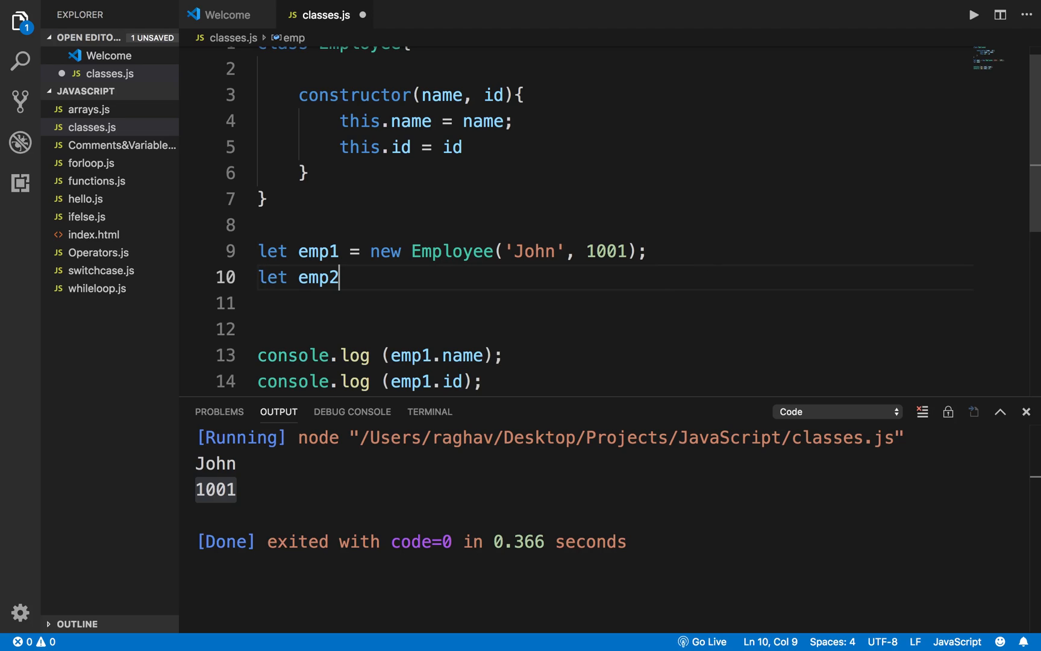
type("= new Employee('")
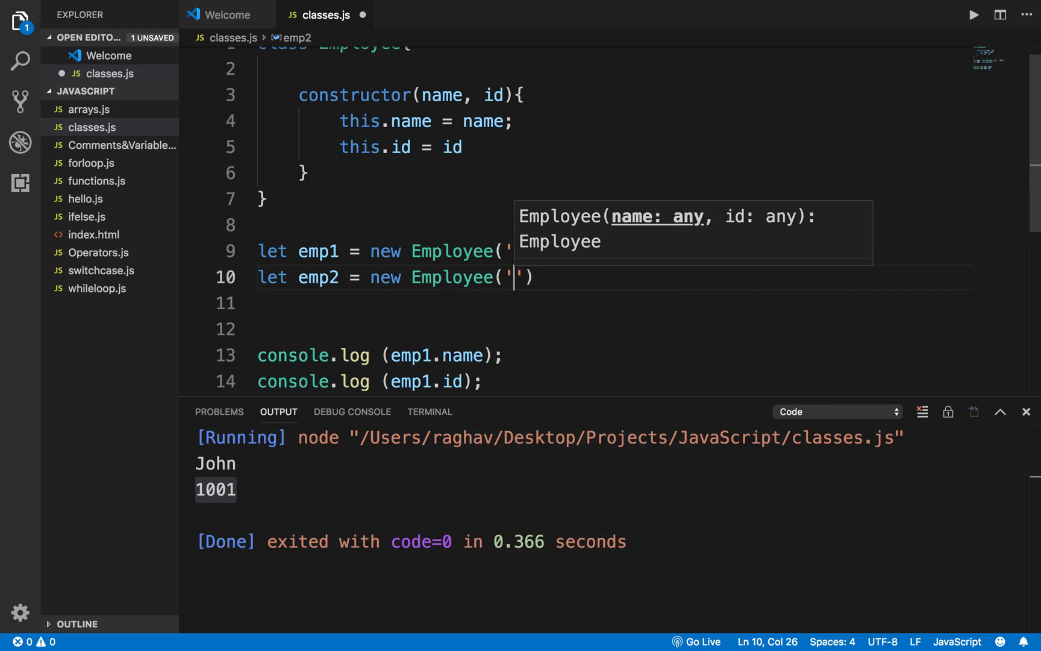
type("Peter',")
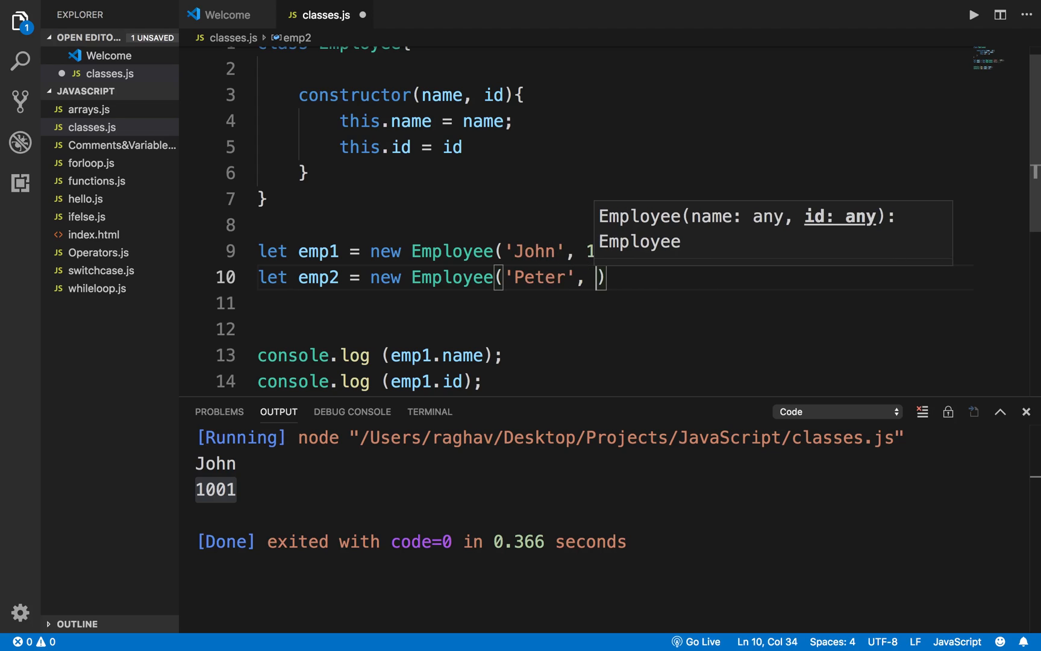
type("1002")
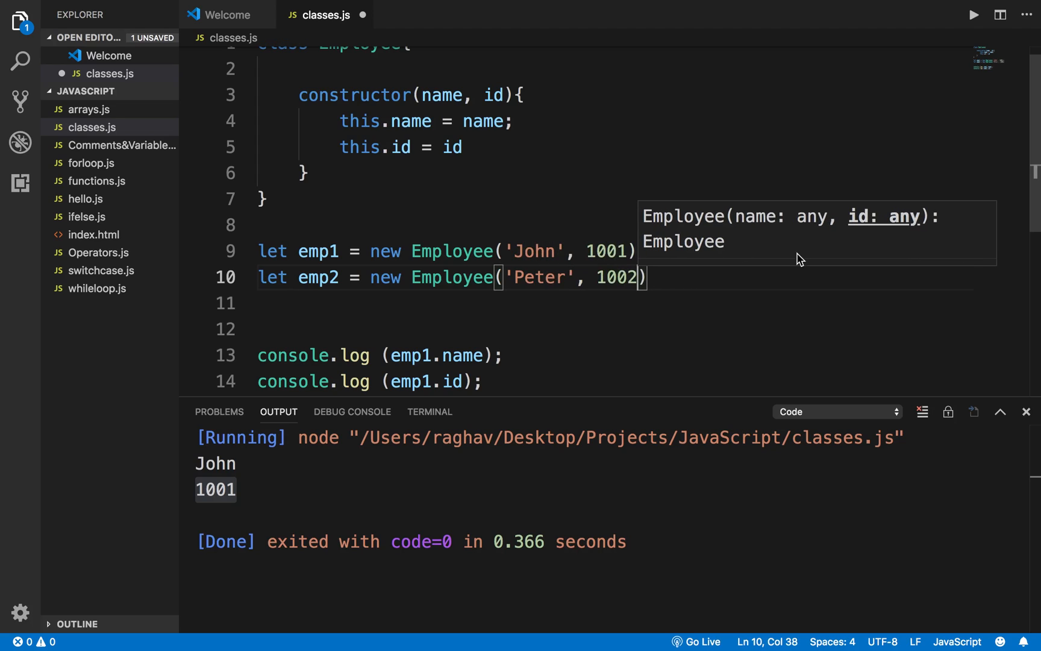
type(";")
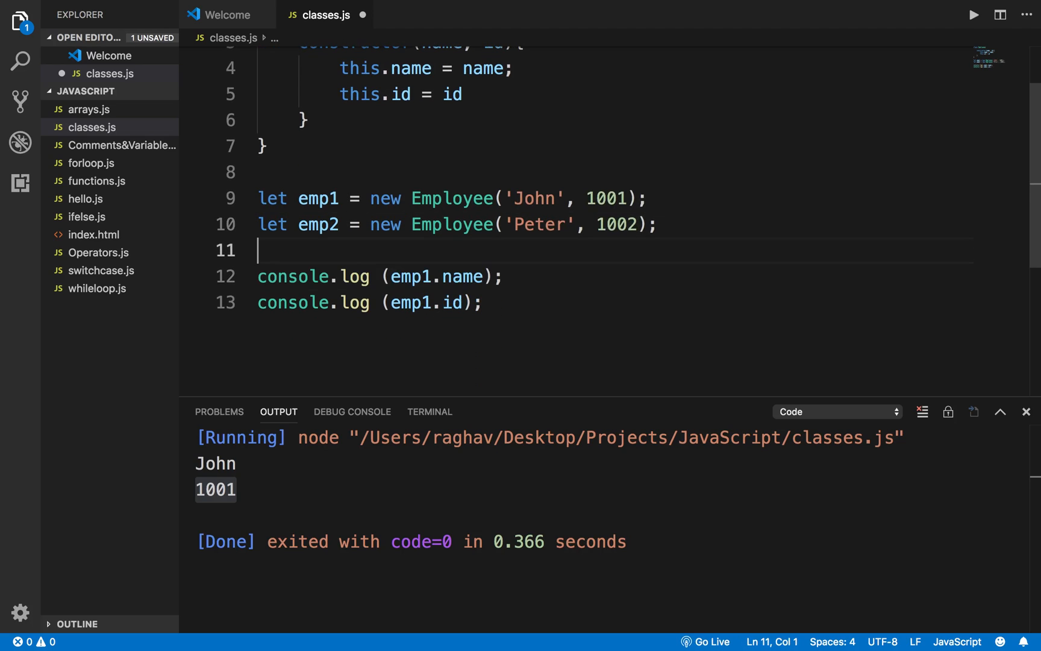
- Select the emp1 console.log lines to duplicate them for emp2.name and emp2.id
double_click(411, 276)
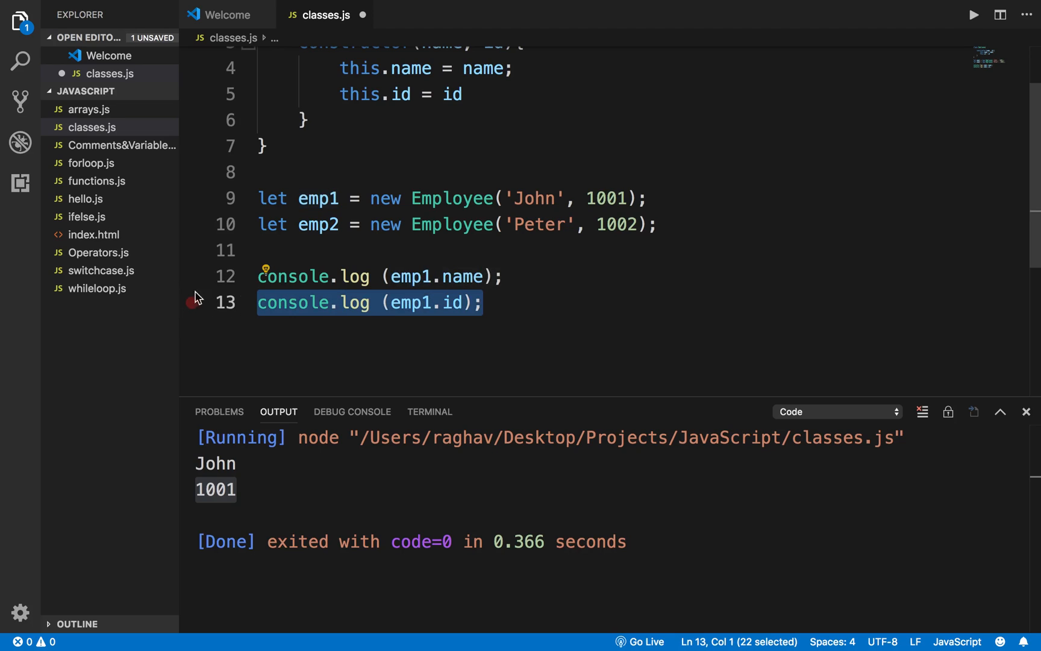
left_click(339, 276)
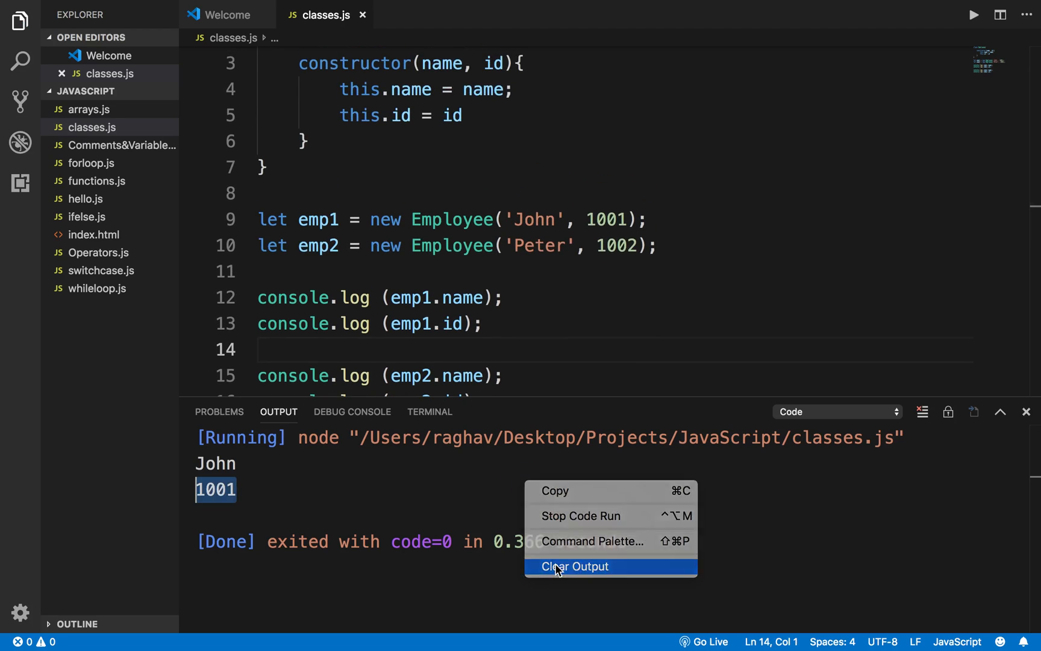
- Clear the Output panel and rerun classes.js so it prints John, 1001, Peter, 1002
left_click(573, 566)
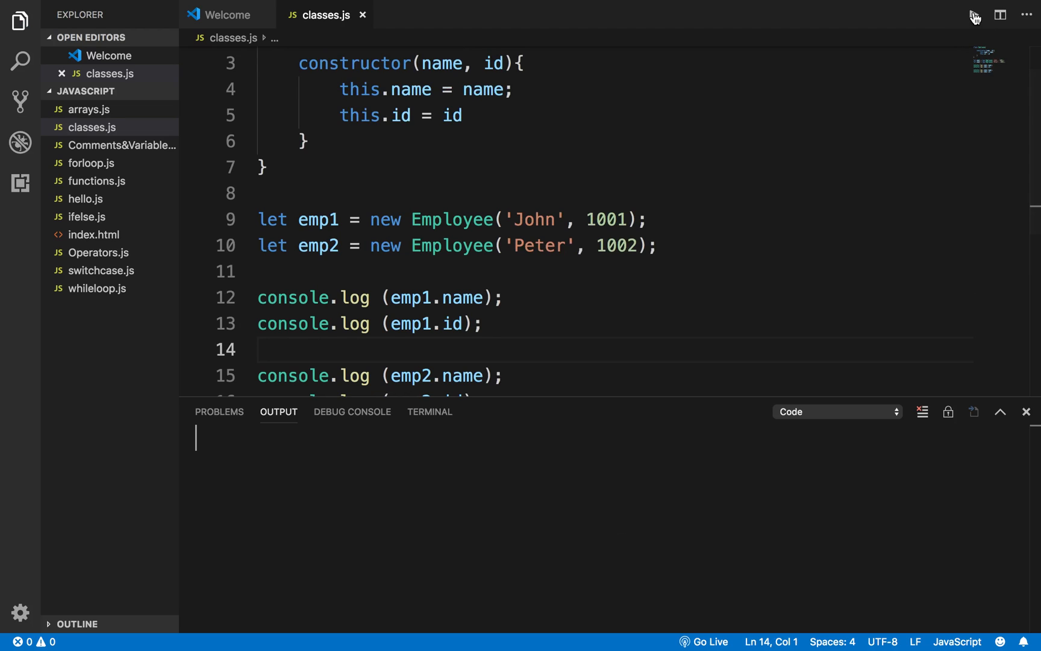
left_click(973, 14)
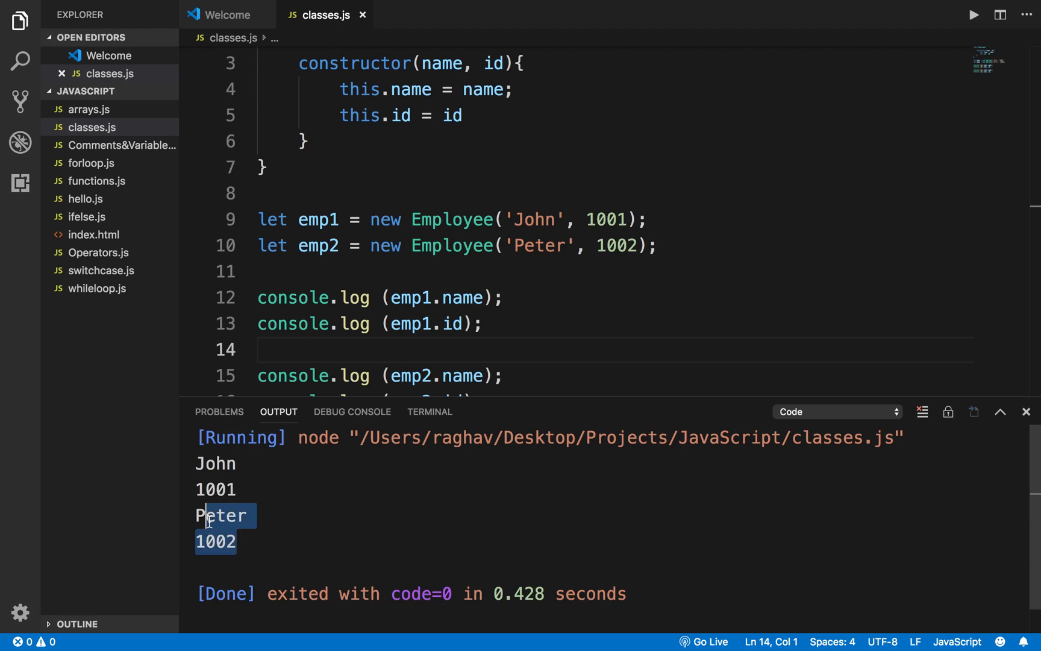
left_click(281, 241)
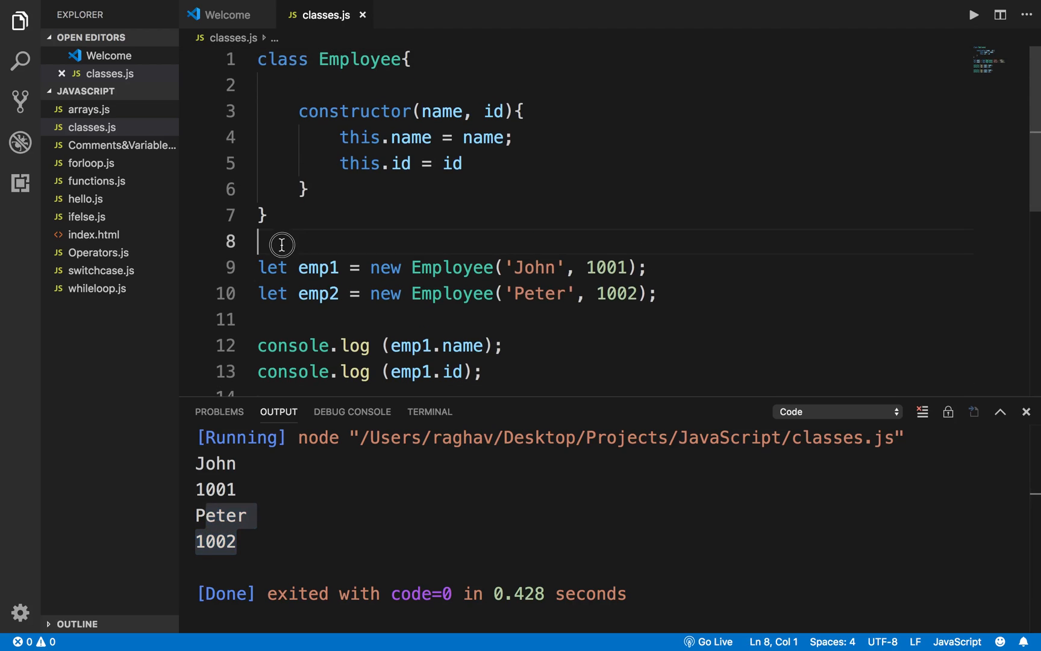
mouse_move(282, 244)
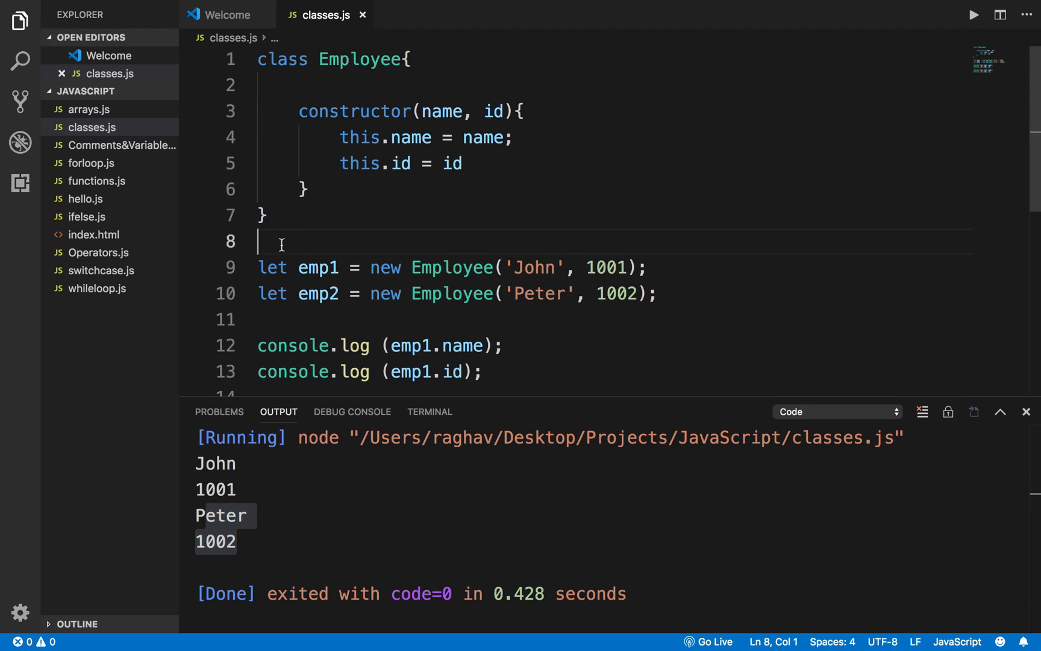
mouse_move(364, 240)
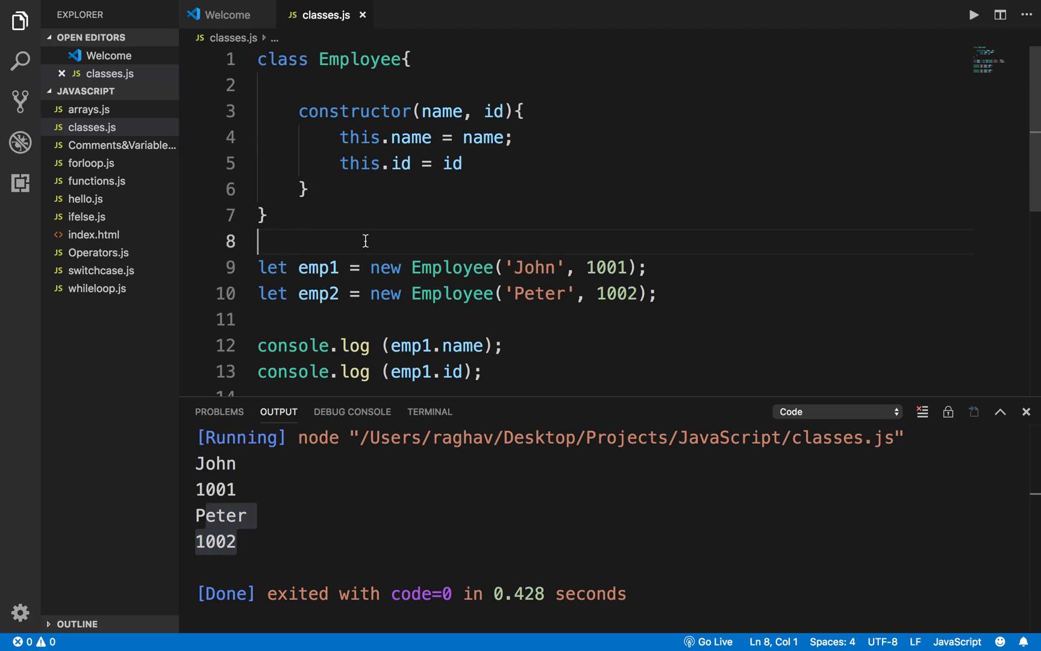